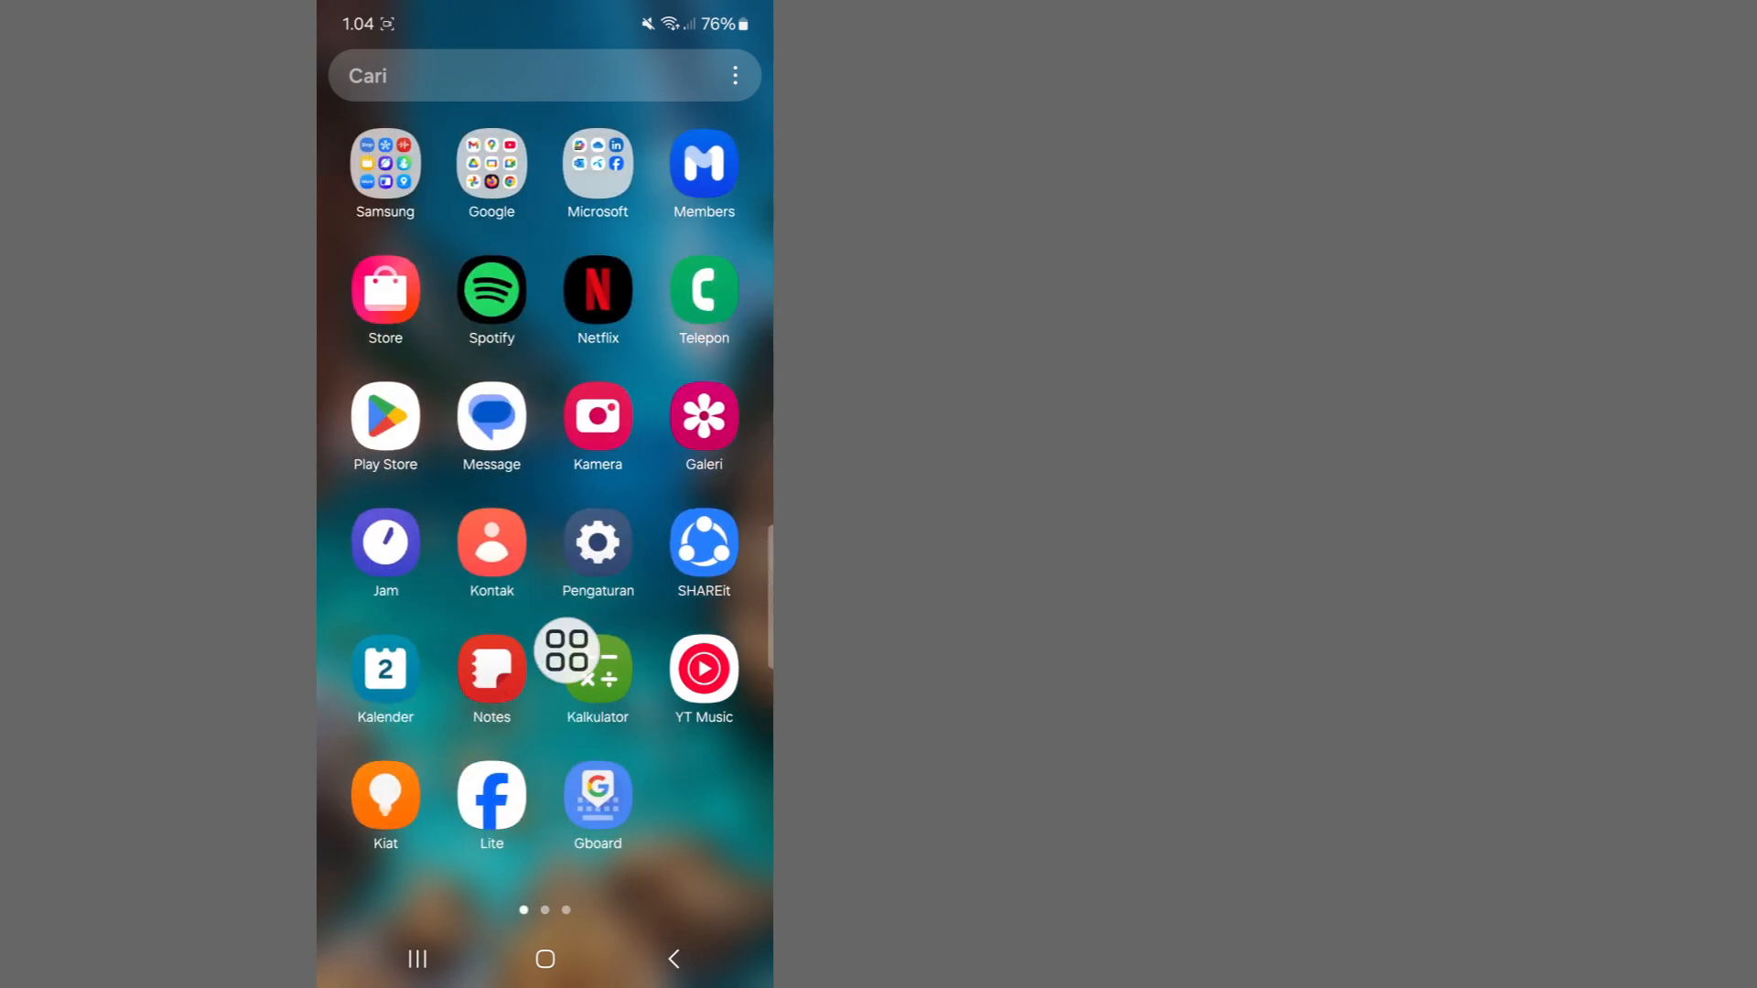
Open Pengaturan and scroll down to reach the Aplikasi (Apps) page
click(596, 667)
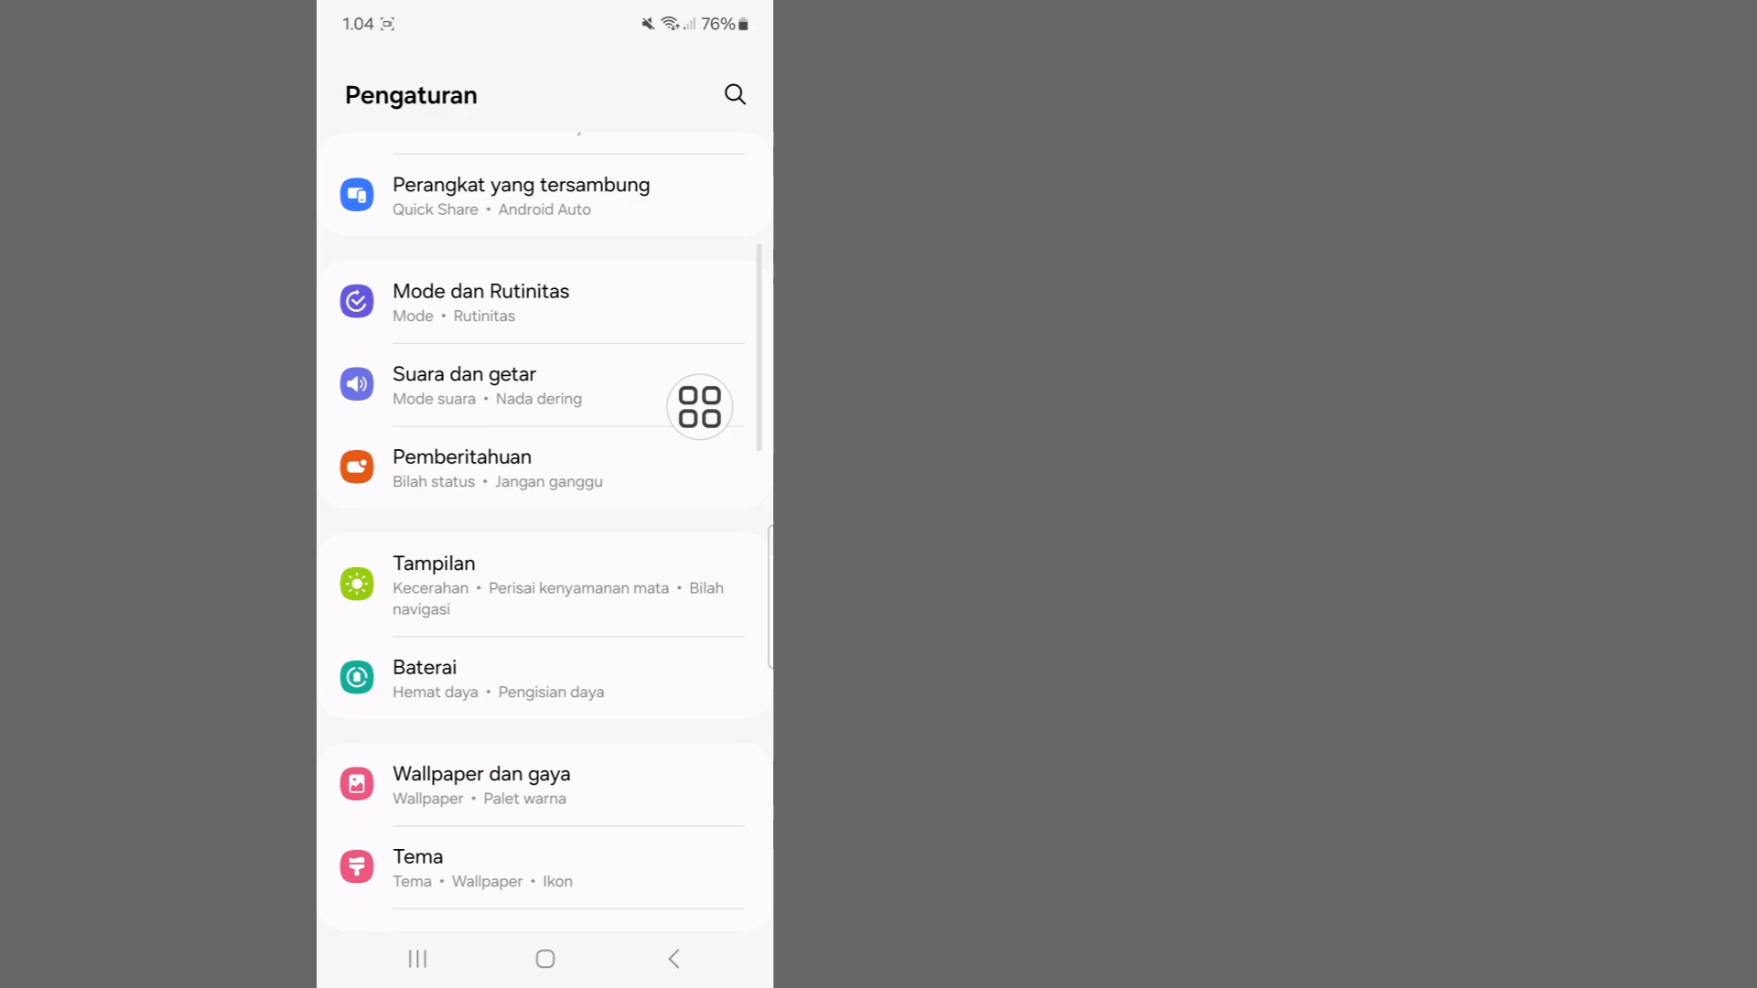
scroll(down, 3)
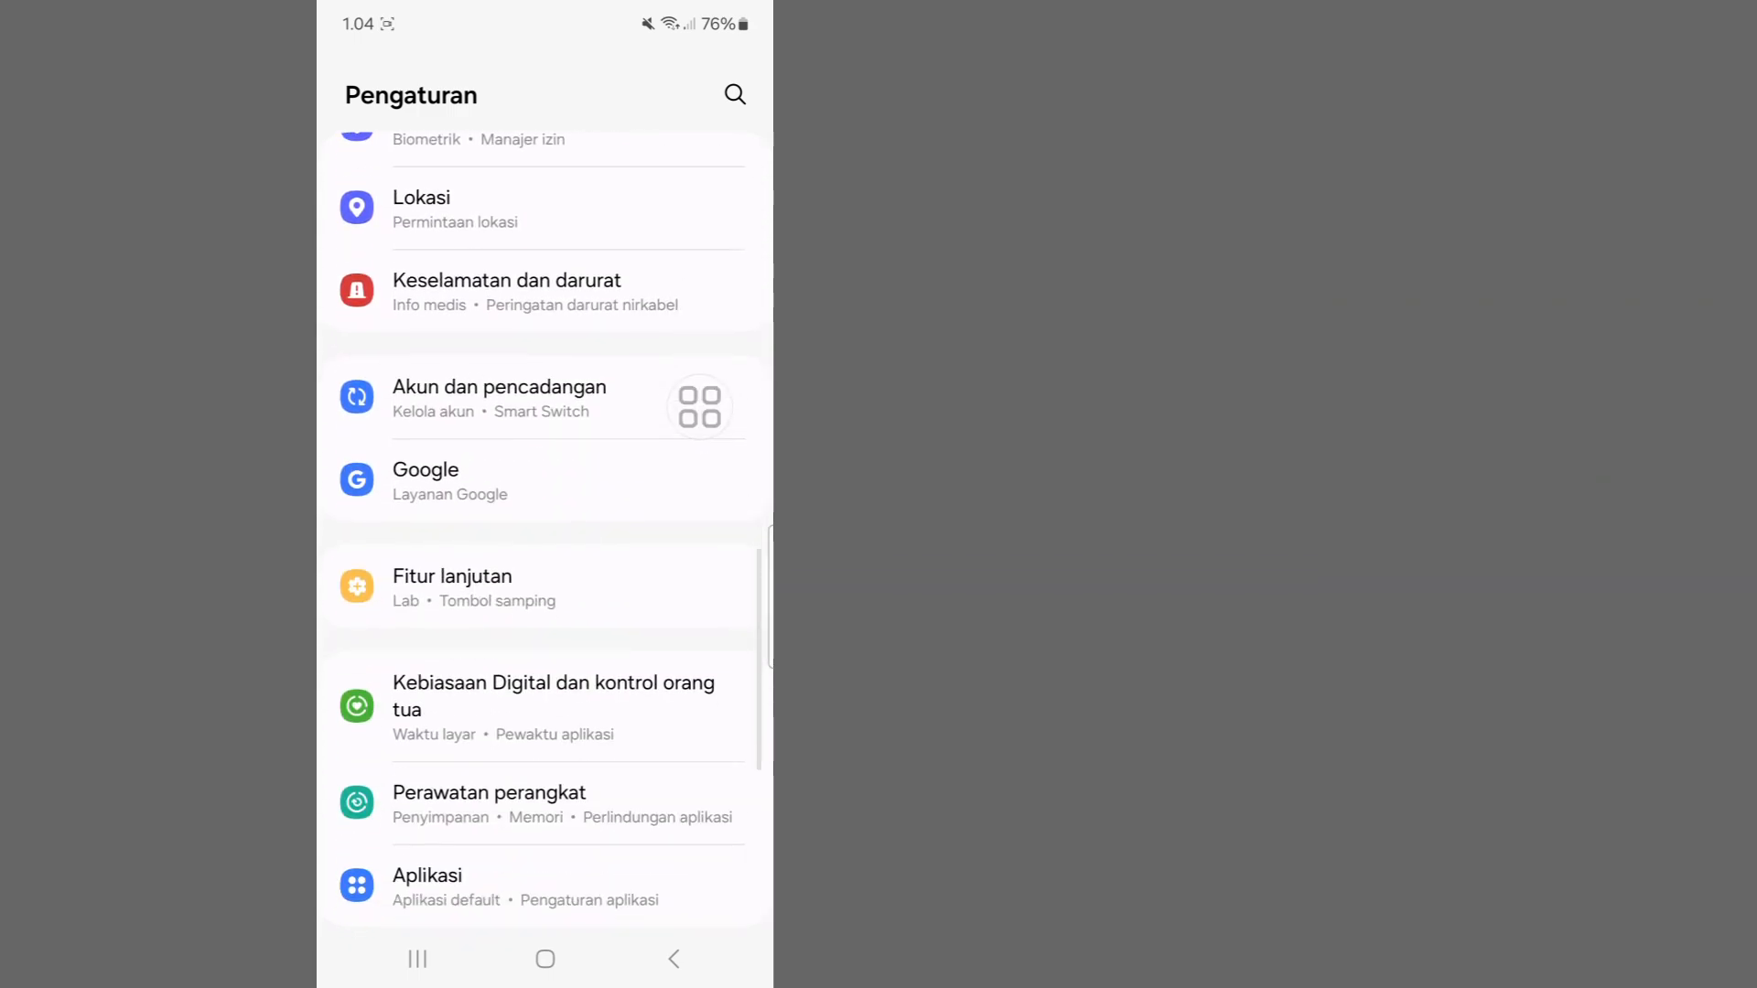
scroll(down, 3)
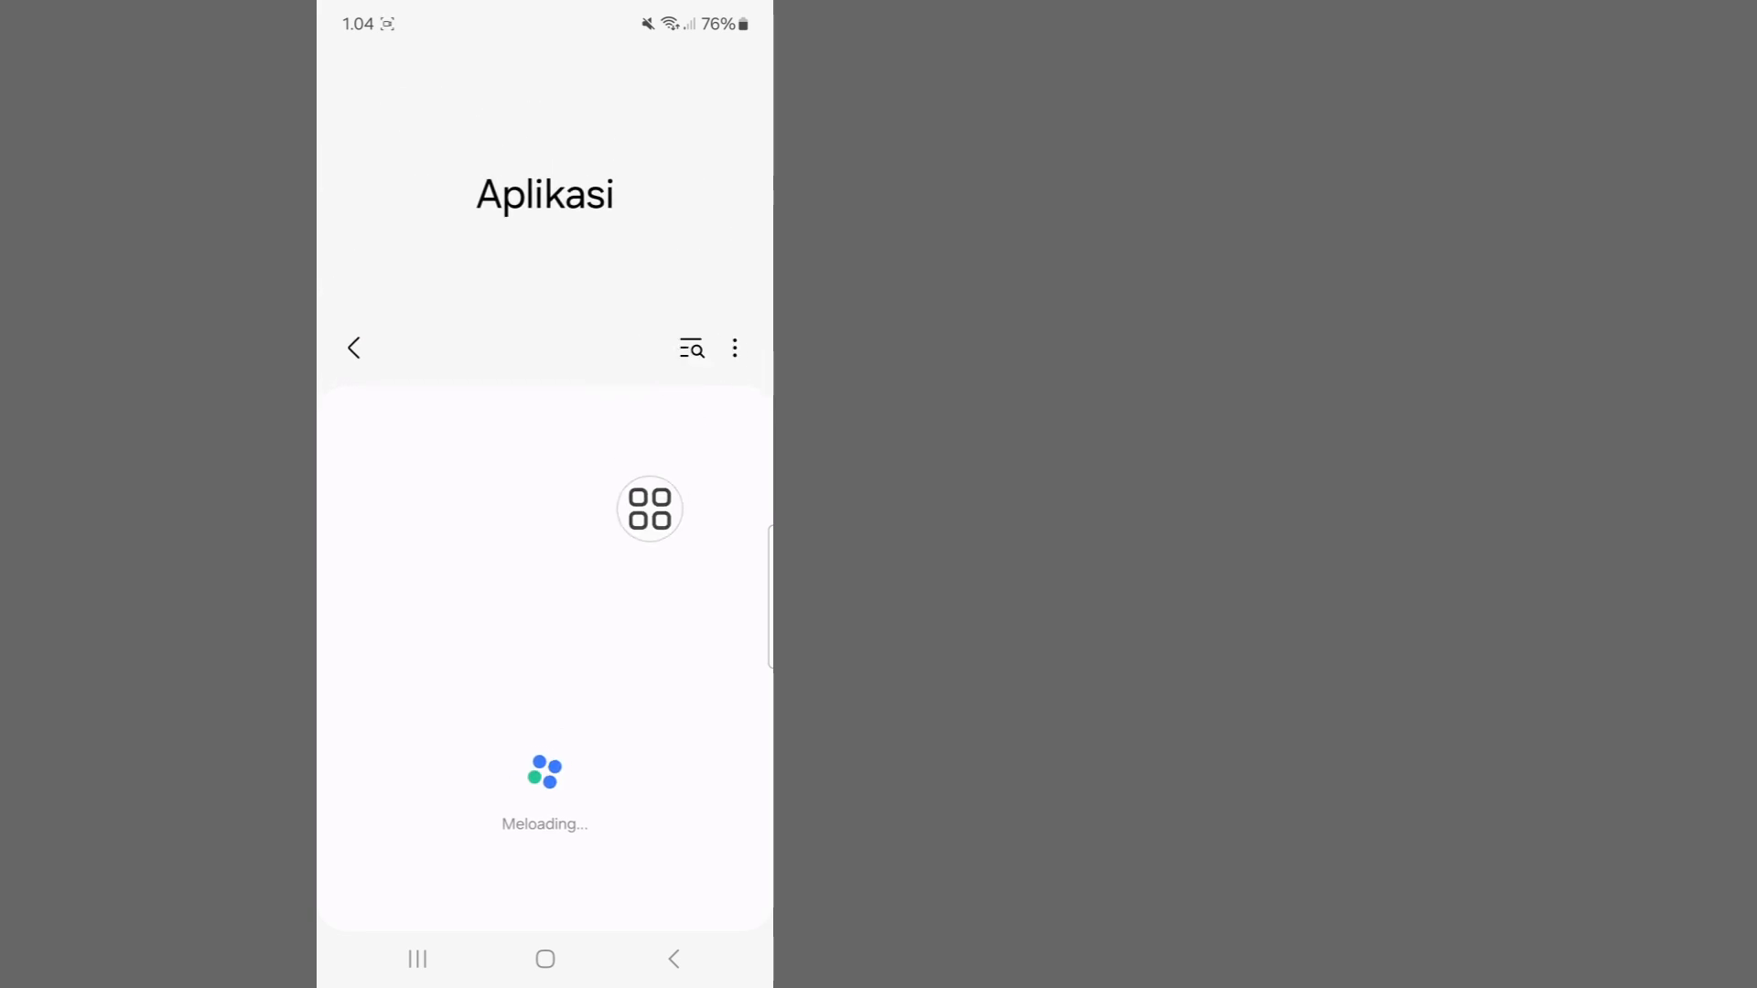
Search the app list for 'cha' and force stop ChatGPT with Paksa berhenti
text(ch)
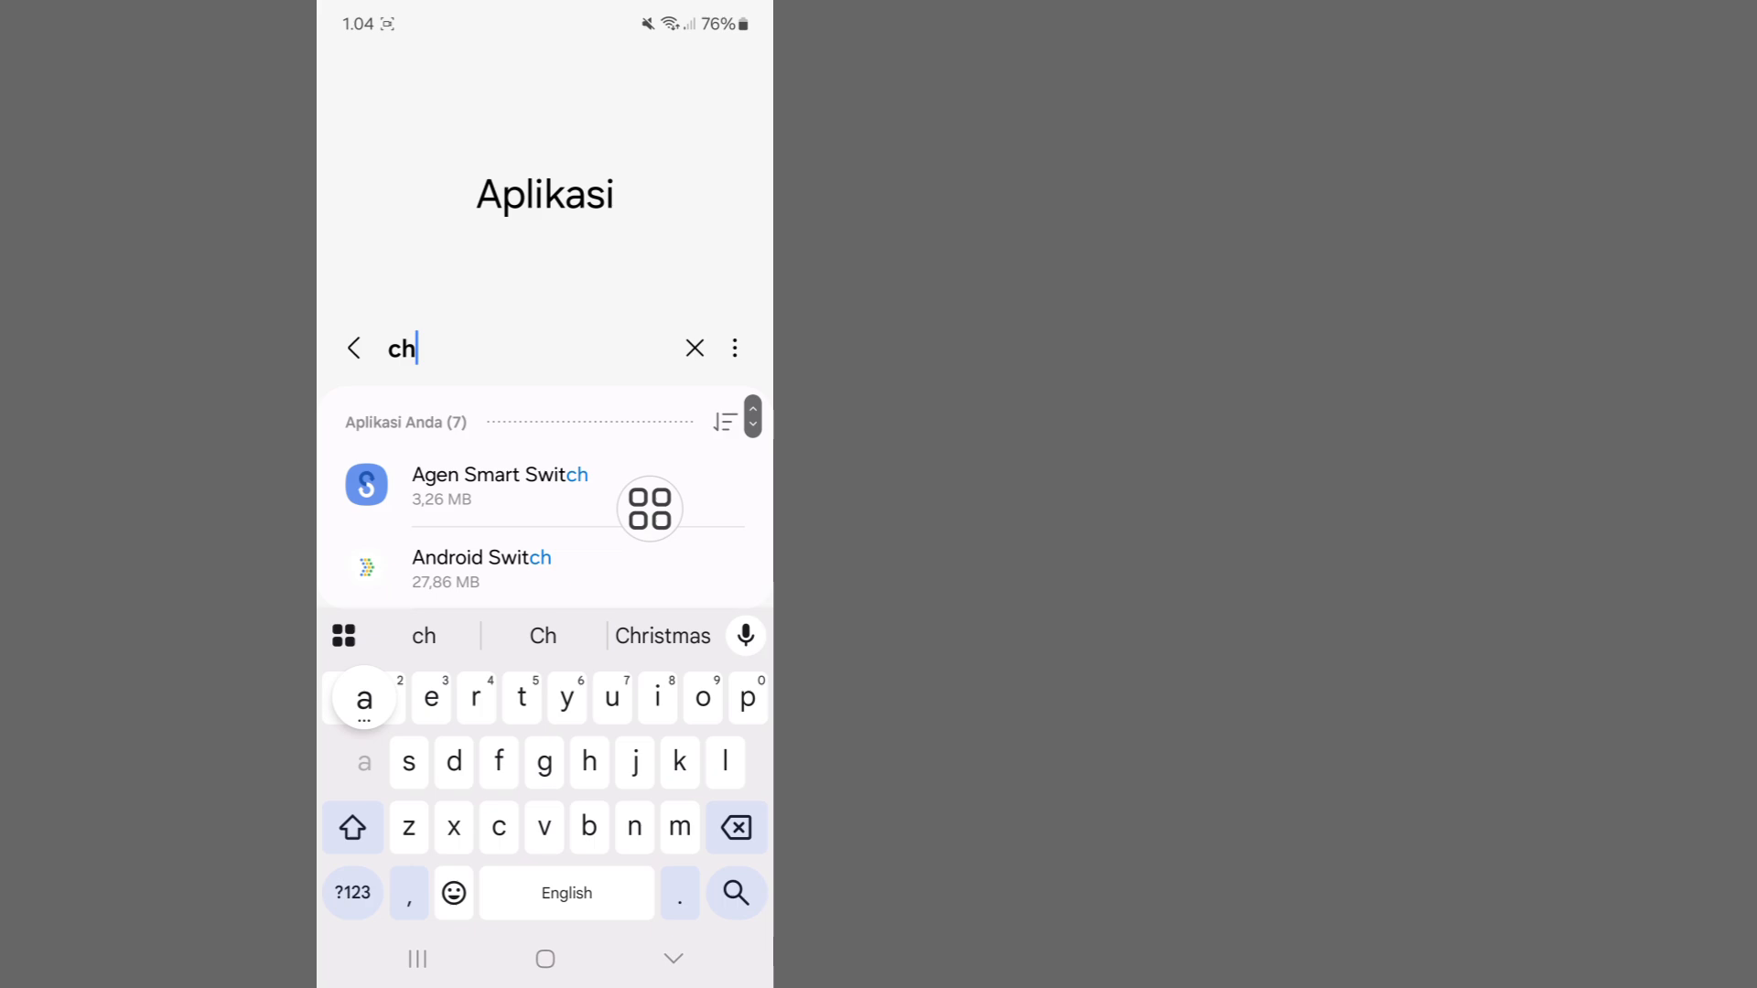
text(a)
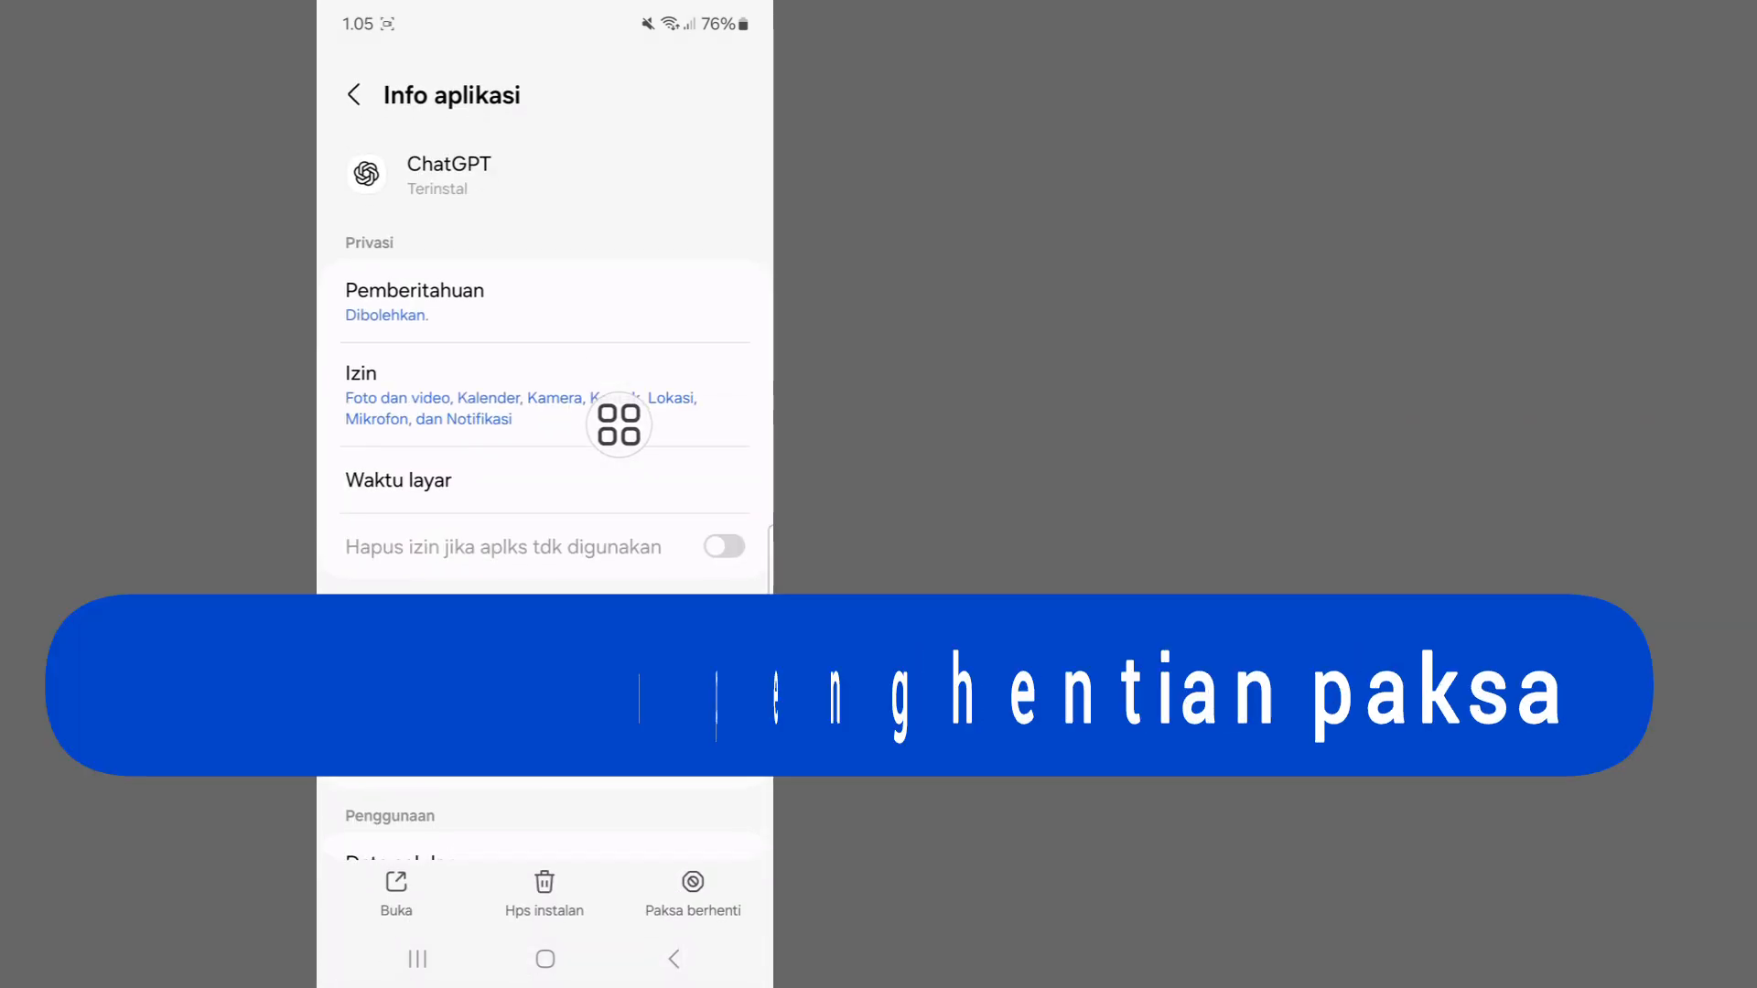
click(693, 891)
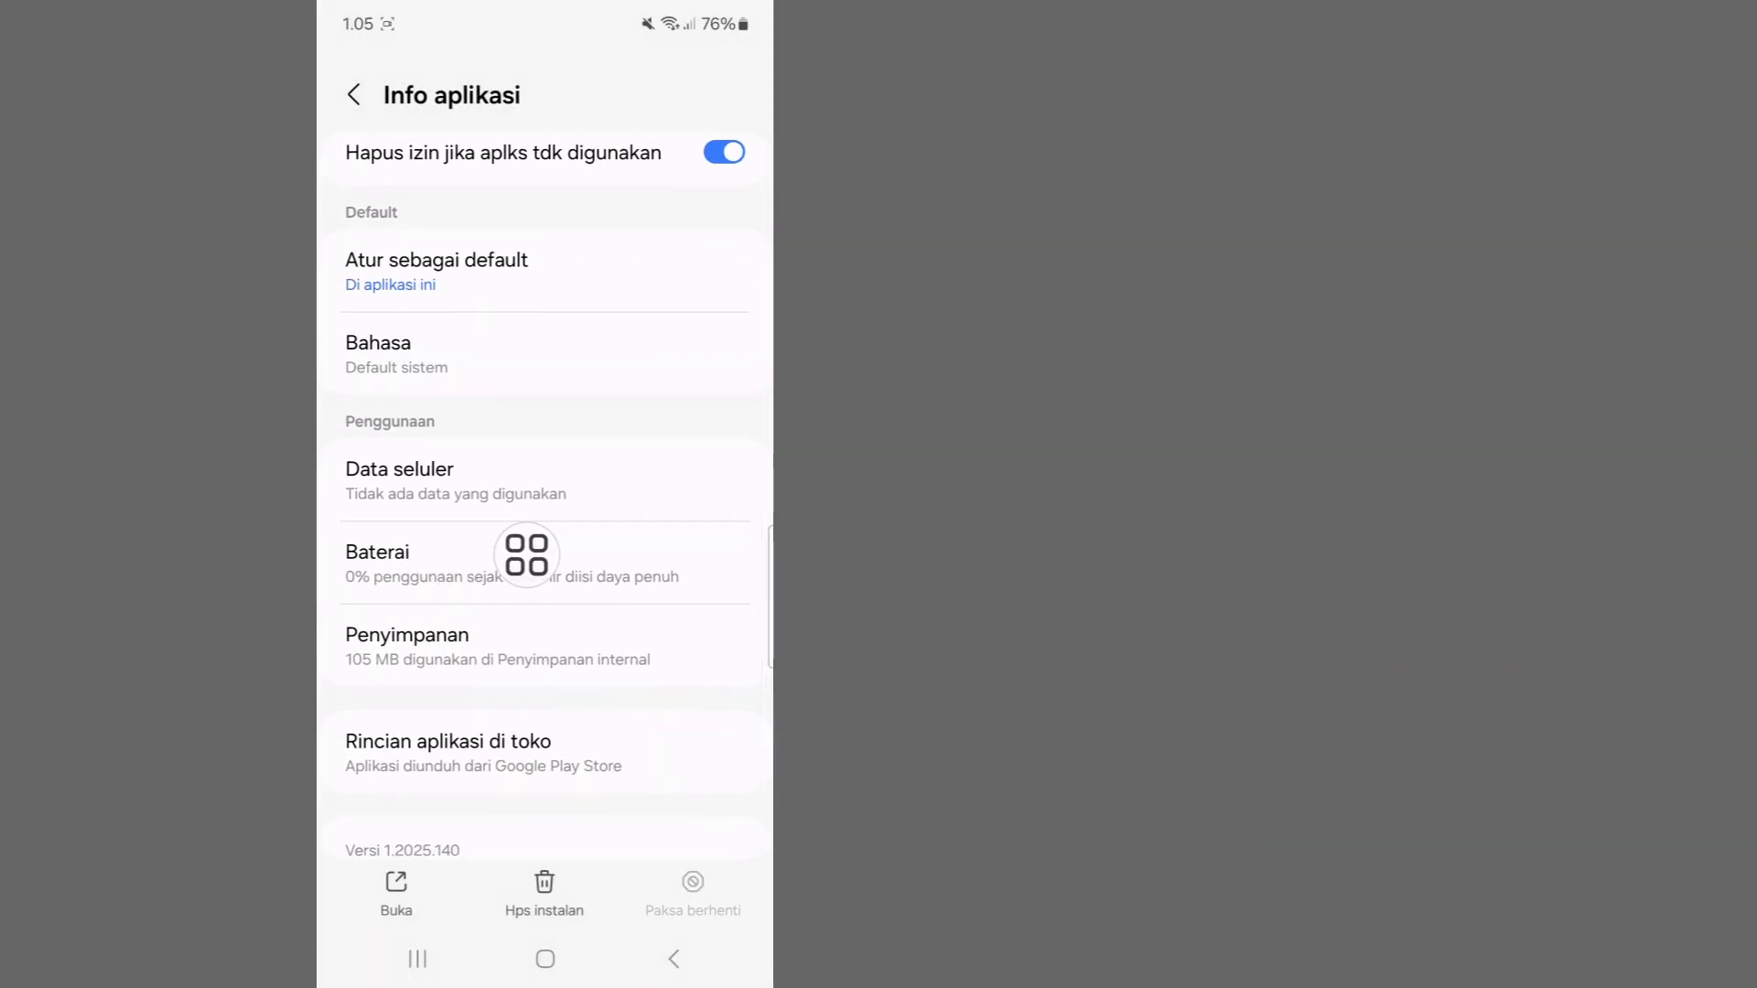
Clear ChatGPT's cache to 0 B under Penyimpanan, then return to App info
click(406, 645)
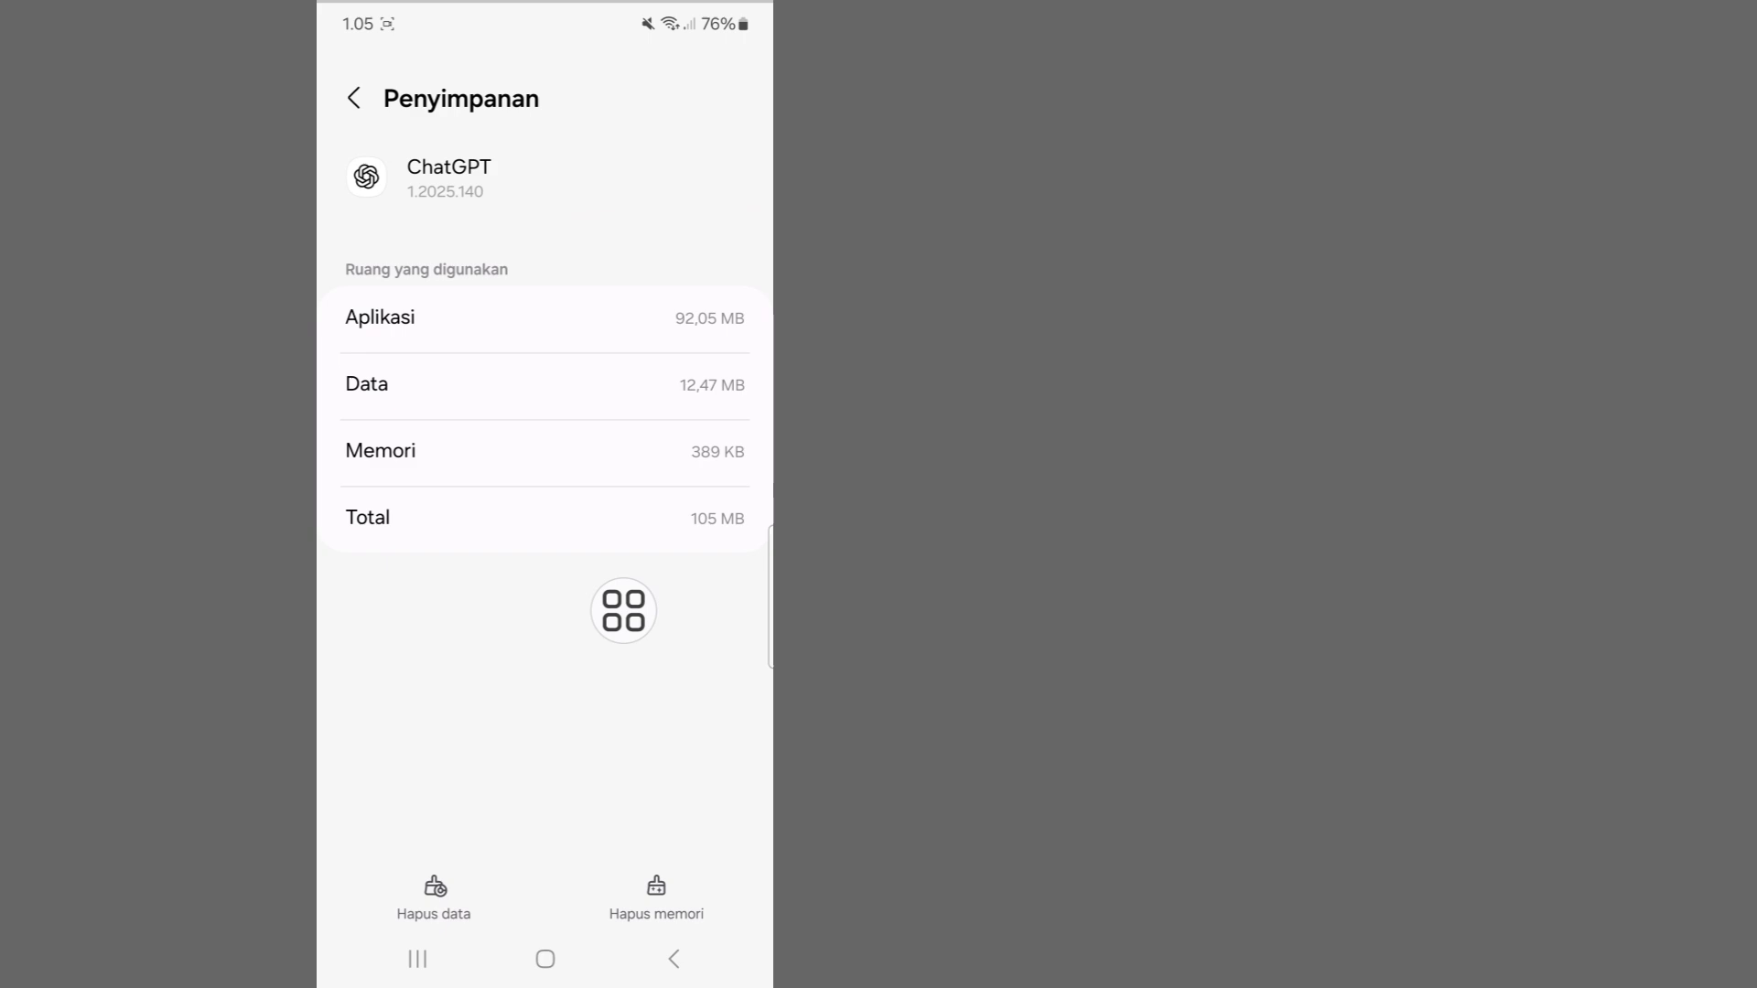
click(656, 894)
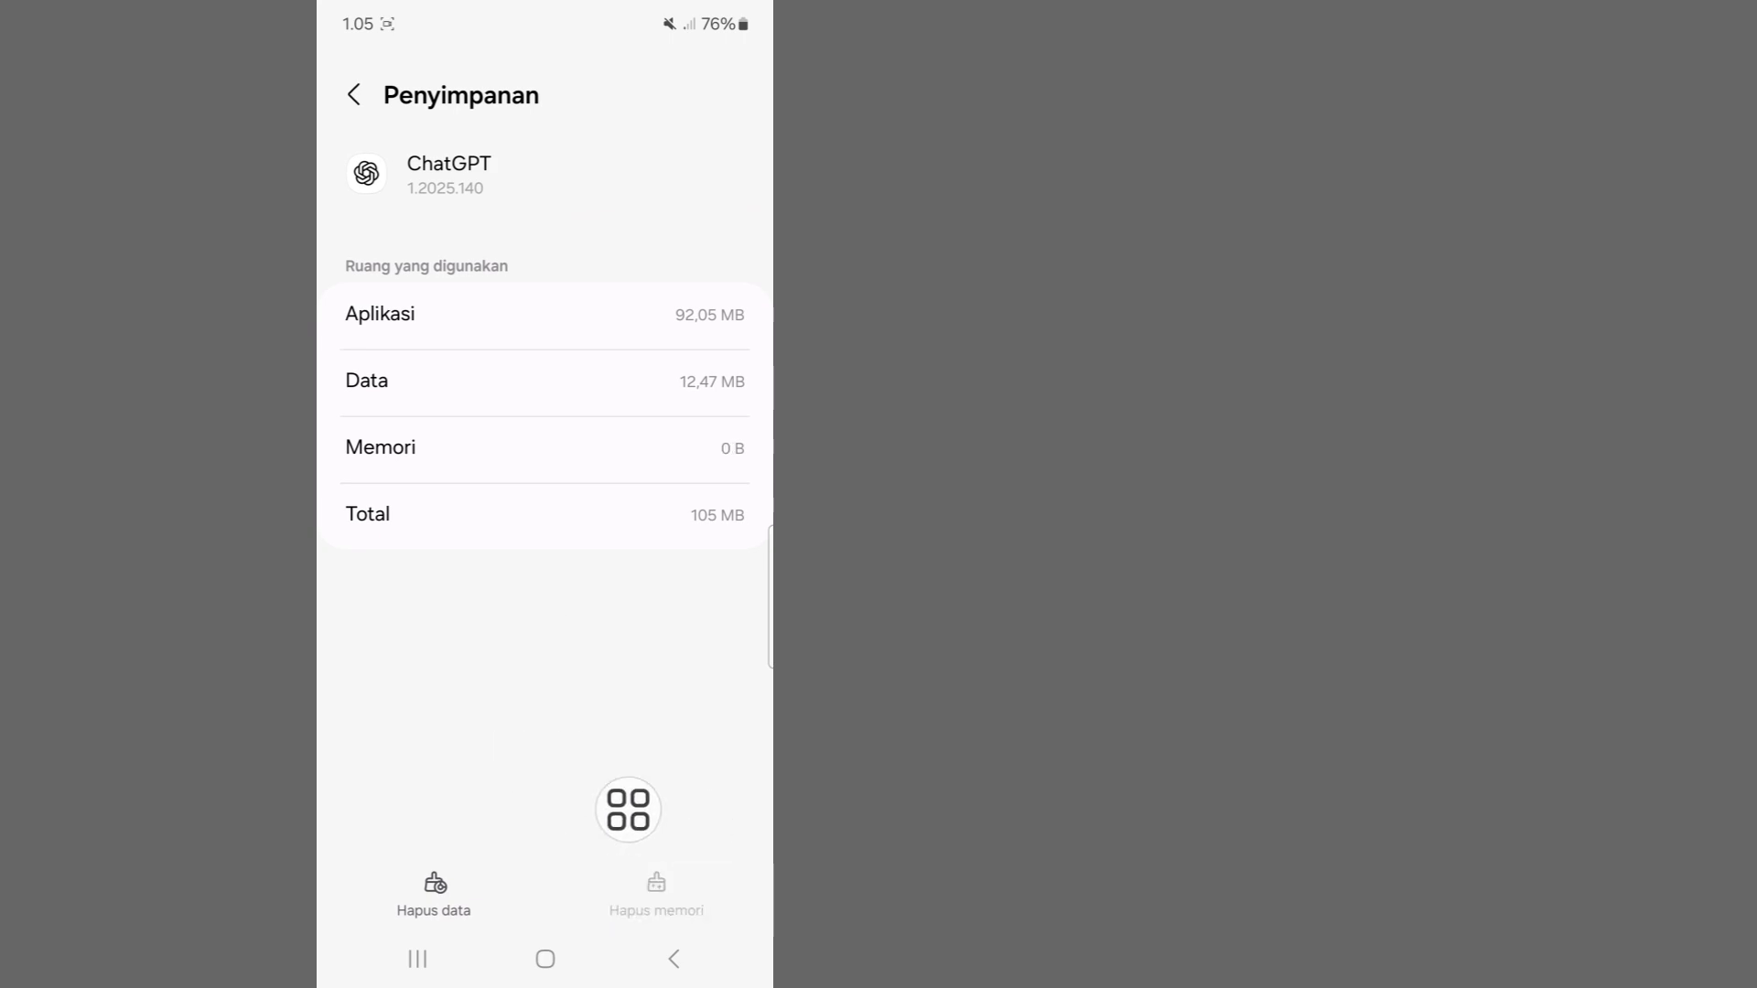
click(354, 95)
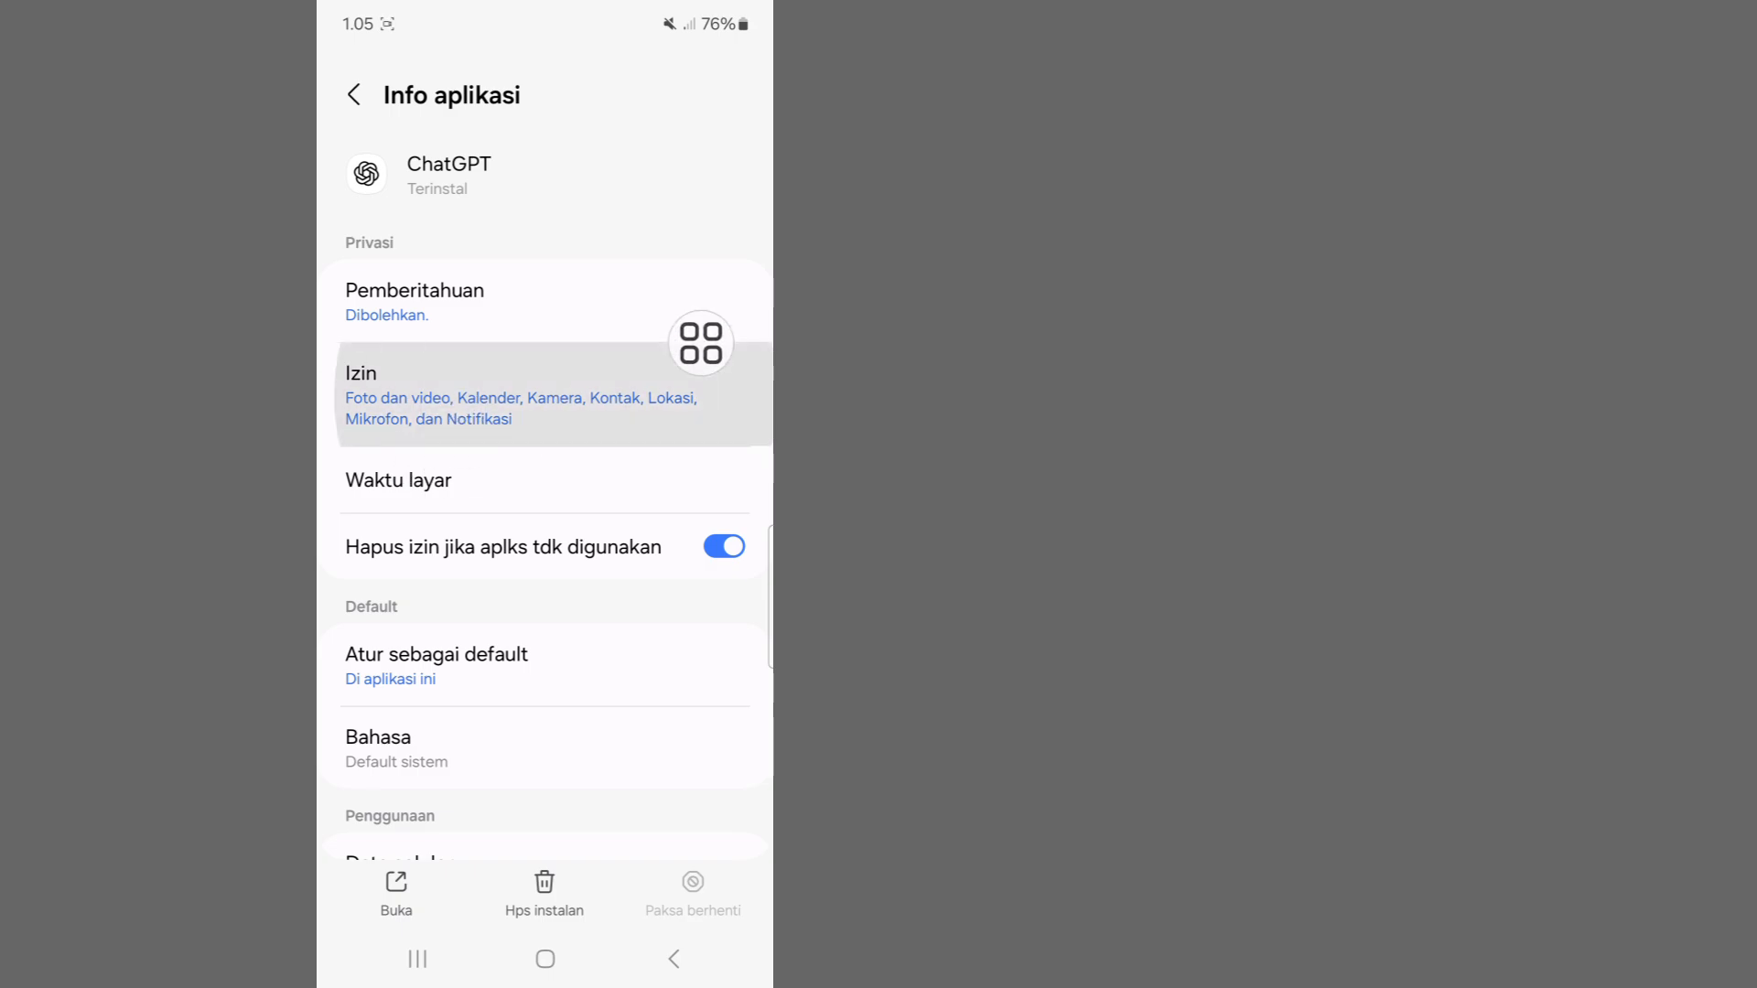
Review ChatGPT's Kamera, Mikrofon and Notifikasi permissions, leaving all allowed
click(515, 394)
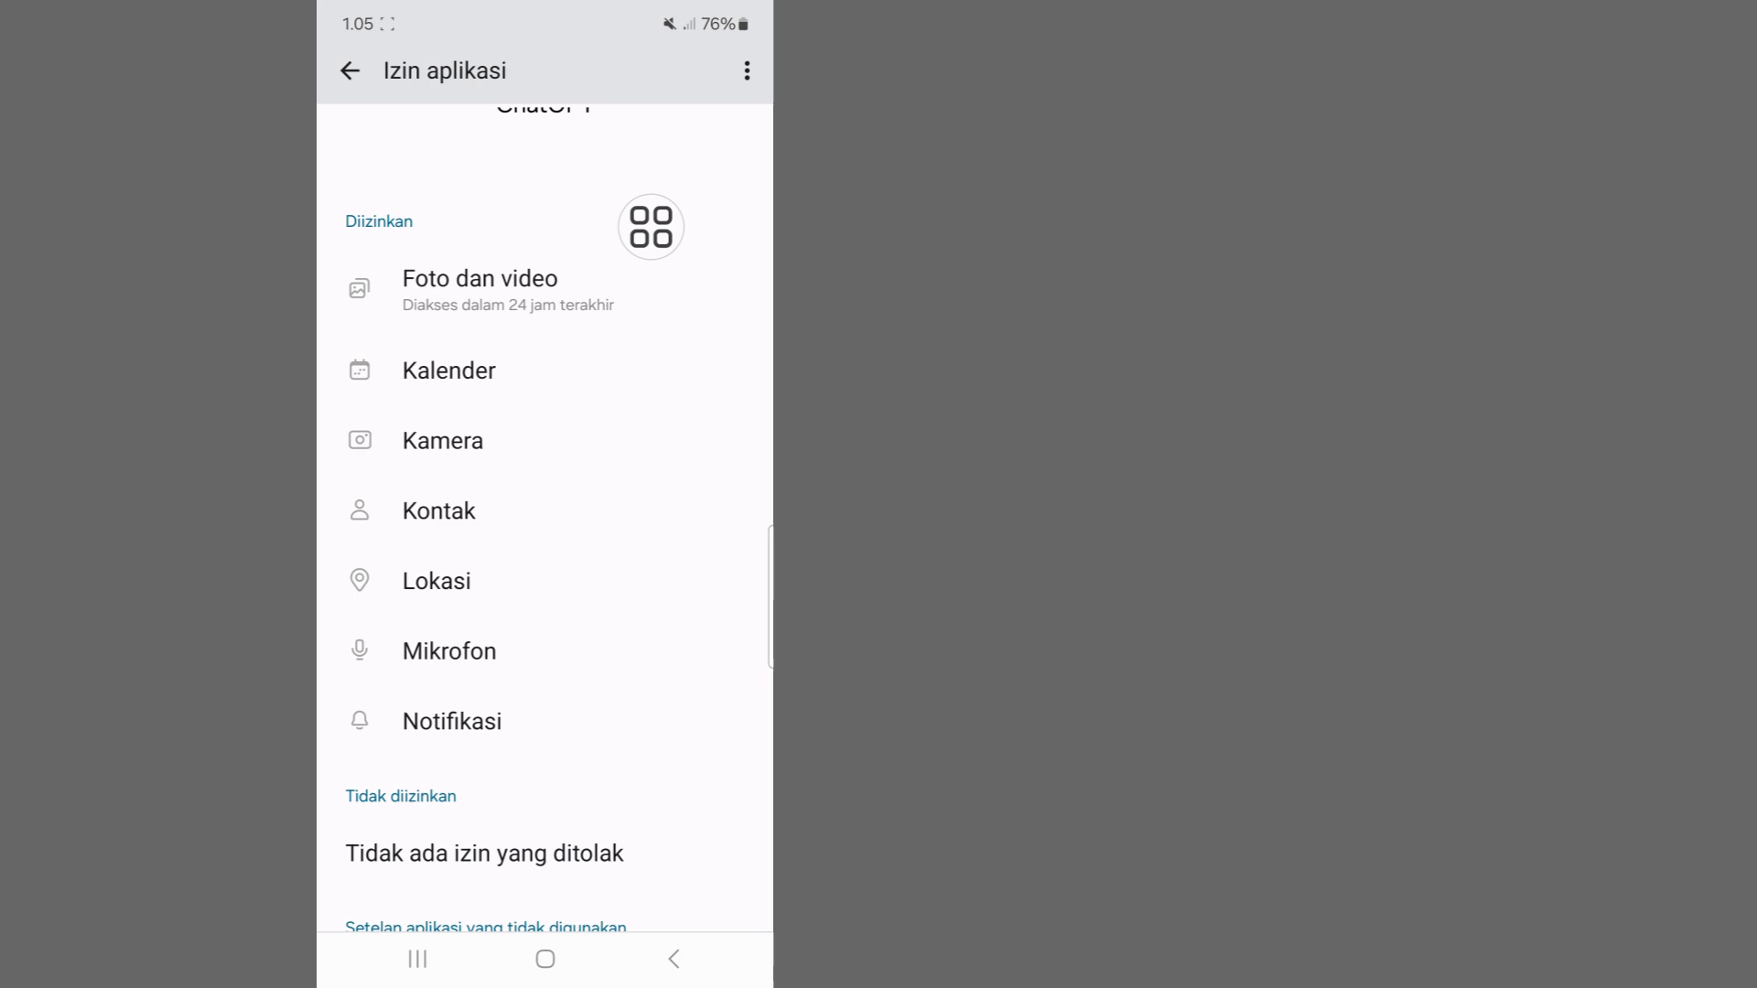
click(480, 291)
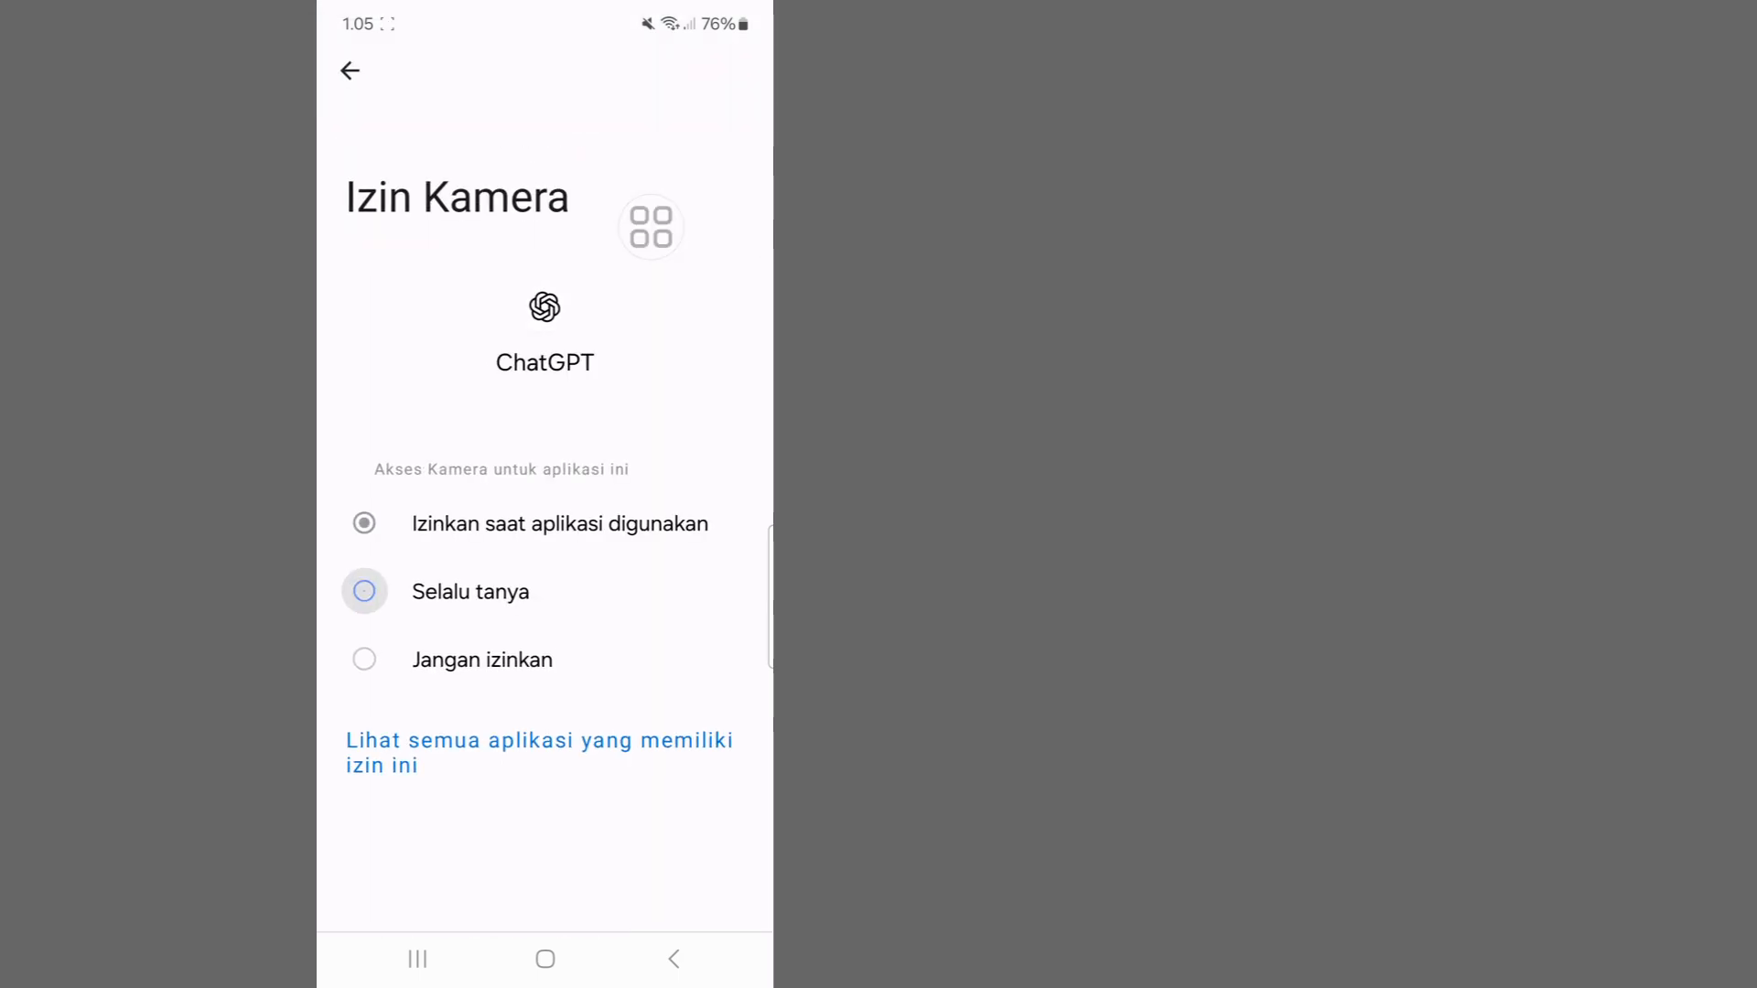
click(350, 71)
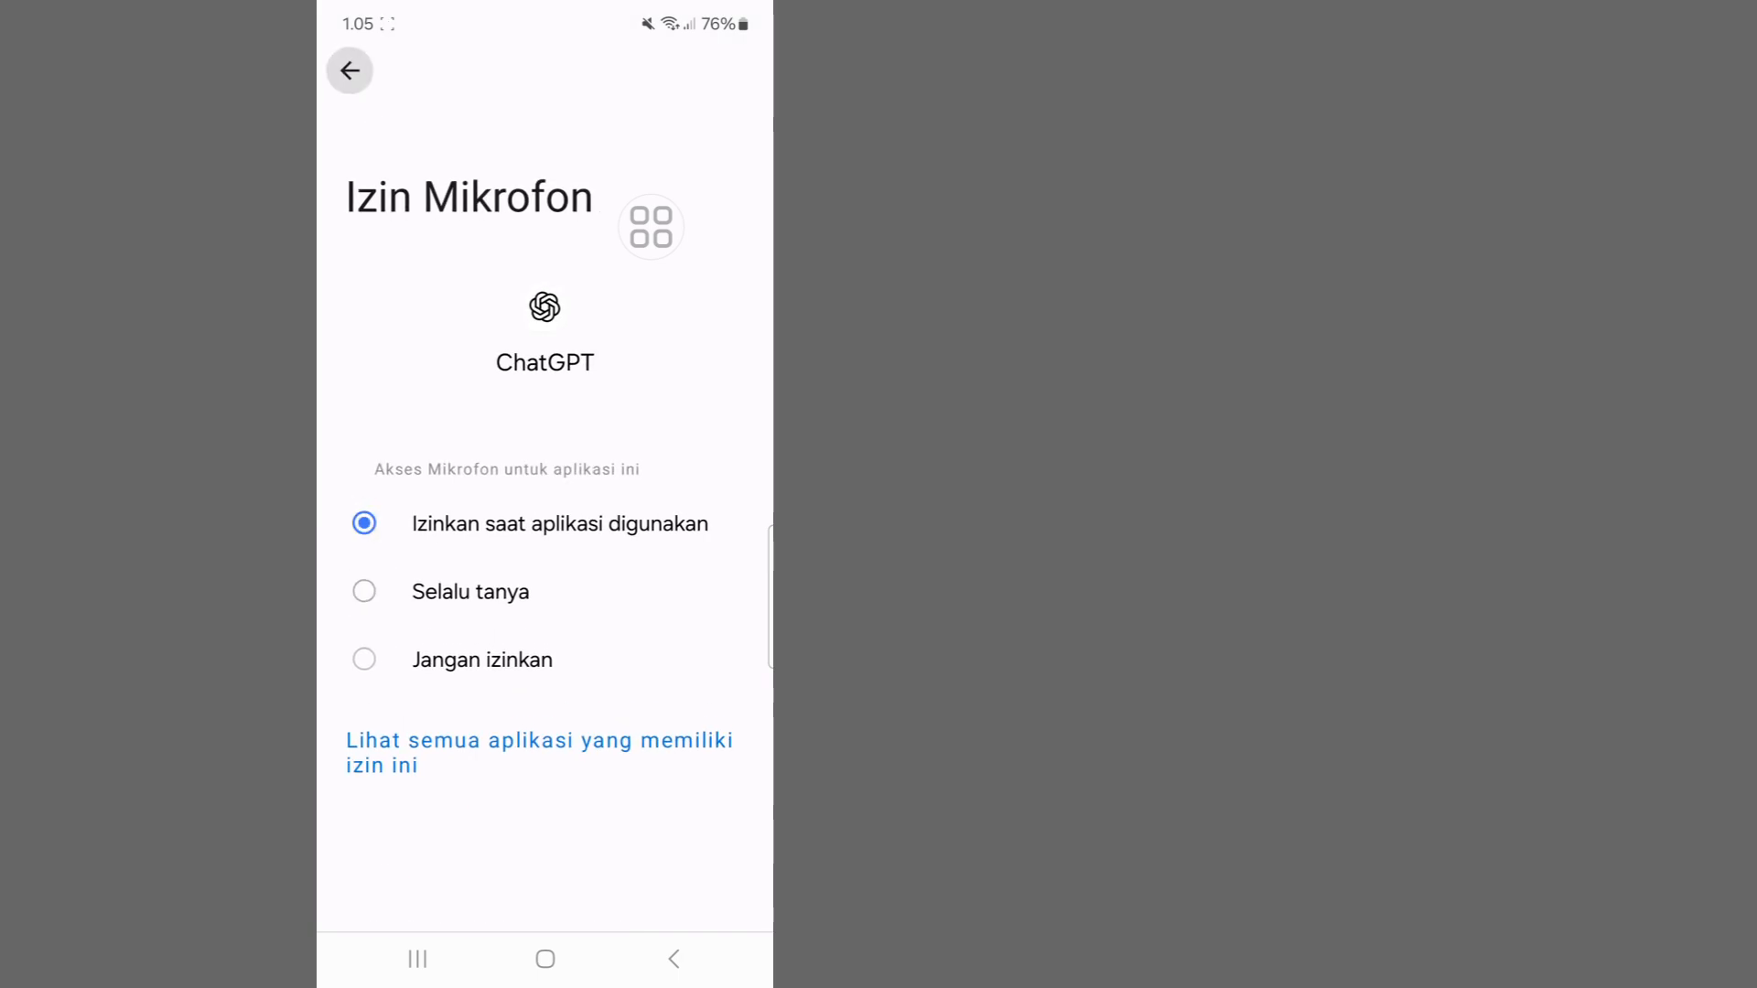
click(349, 70)
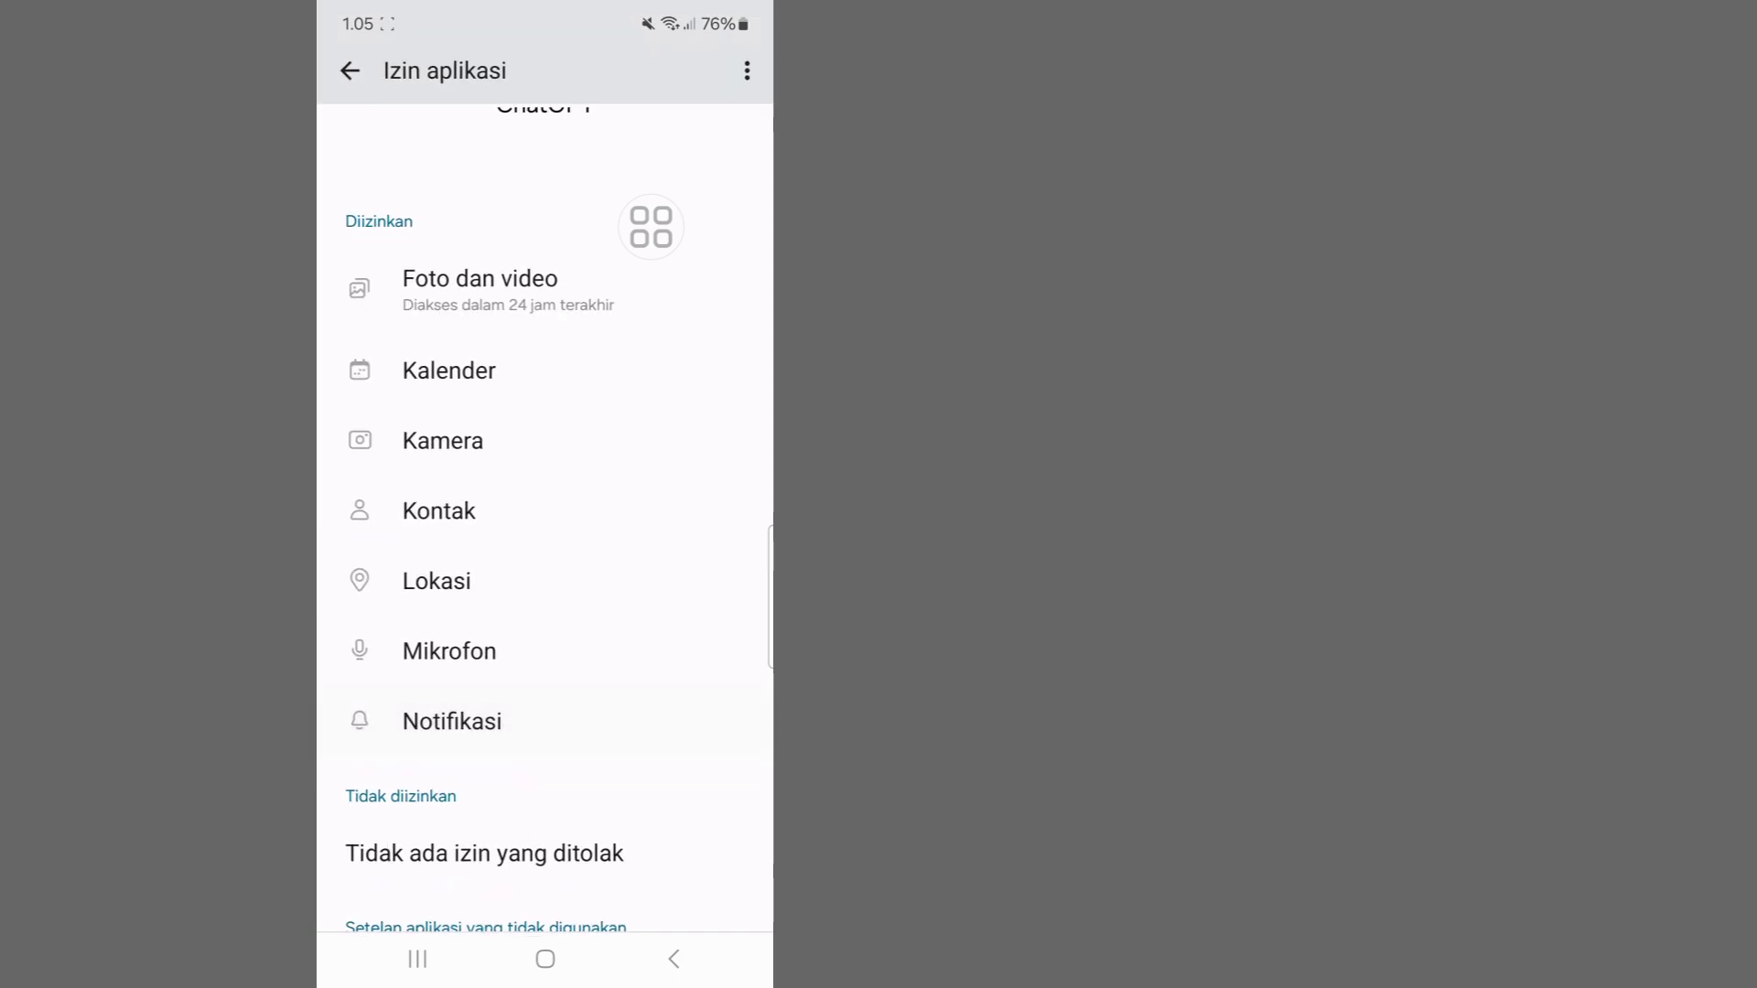
click(451, 720)
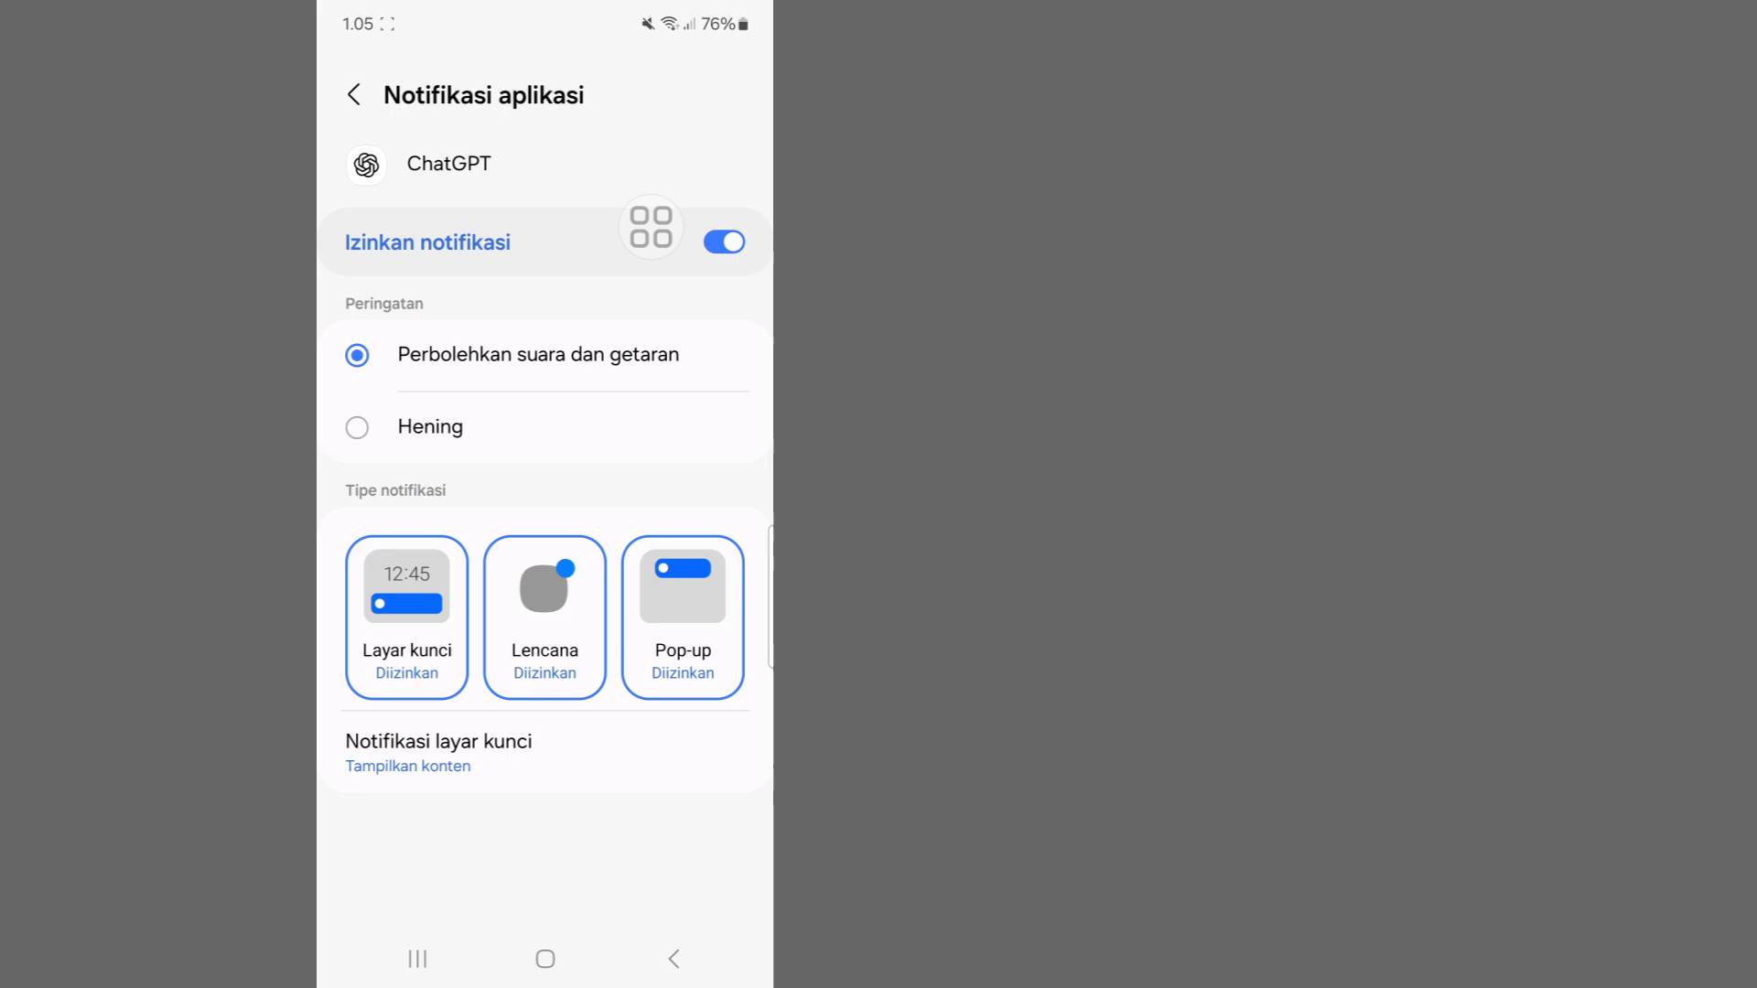
click(351, 94)
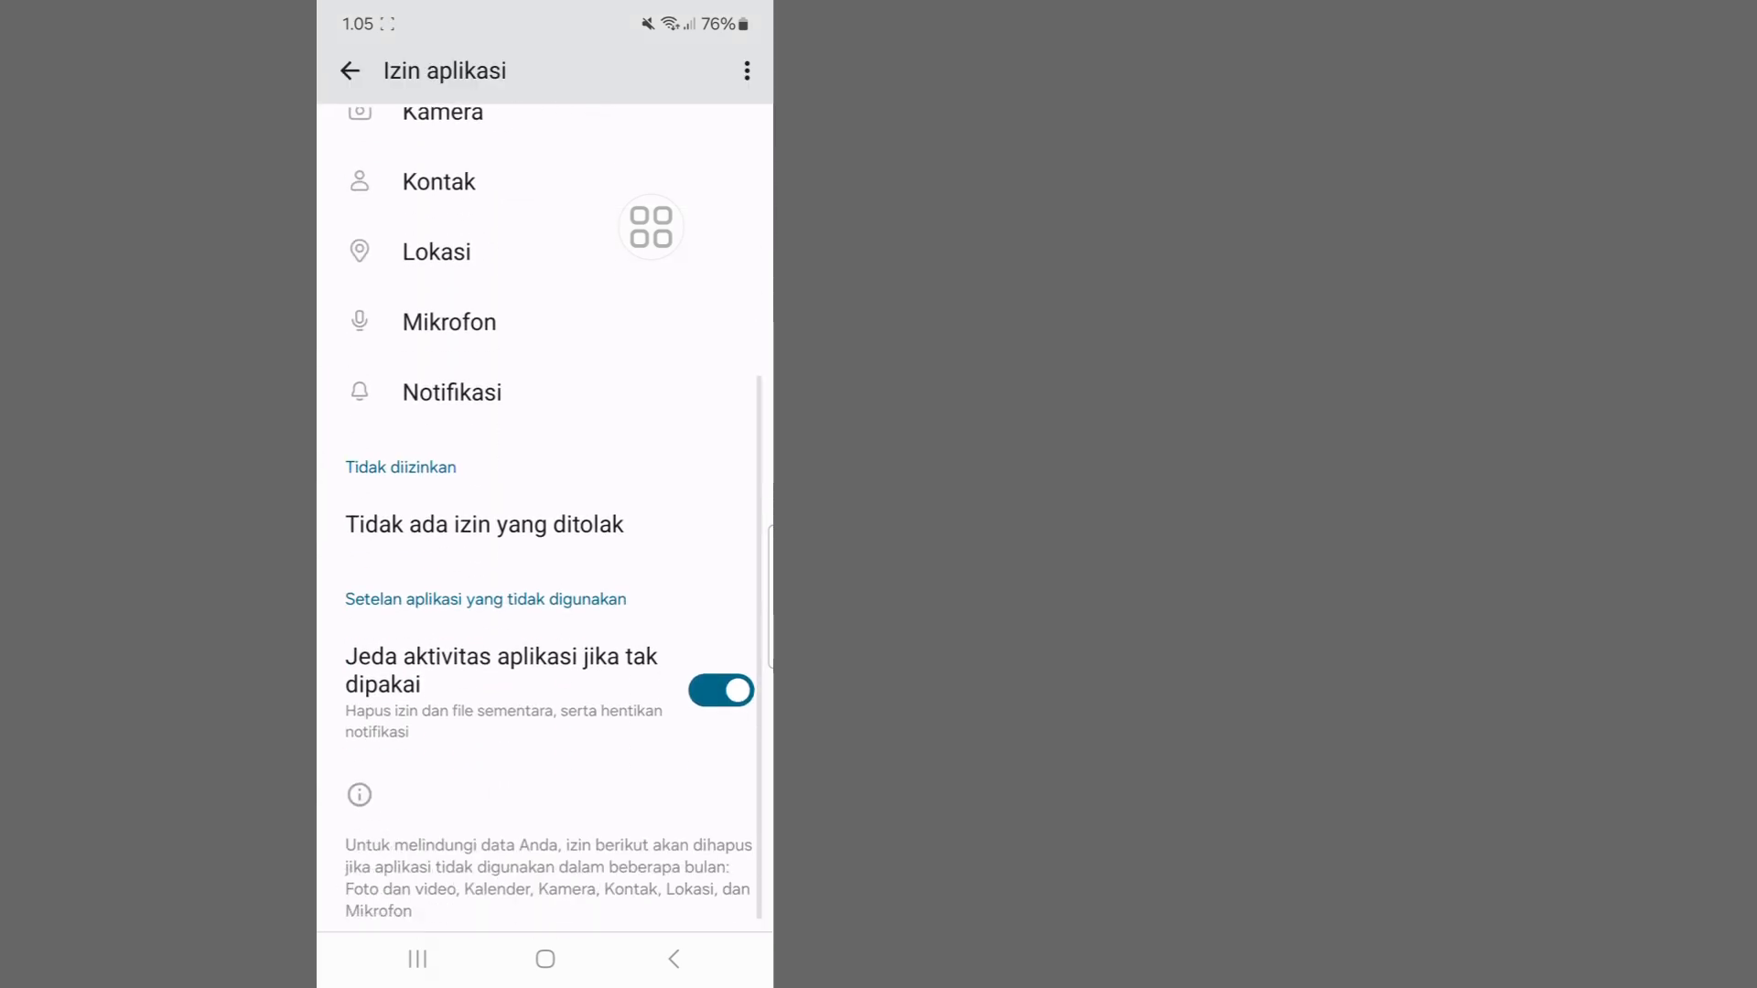
scroll(up, 3)
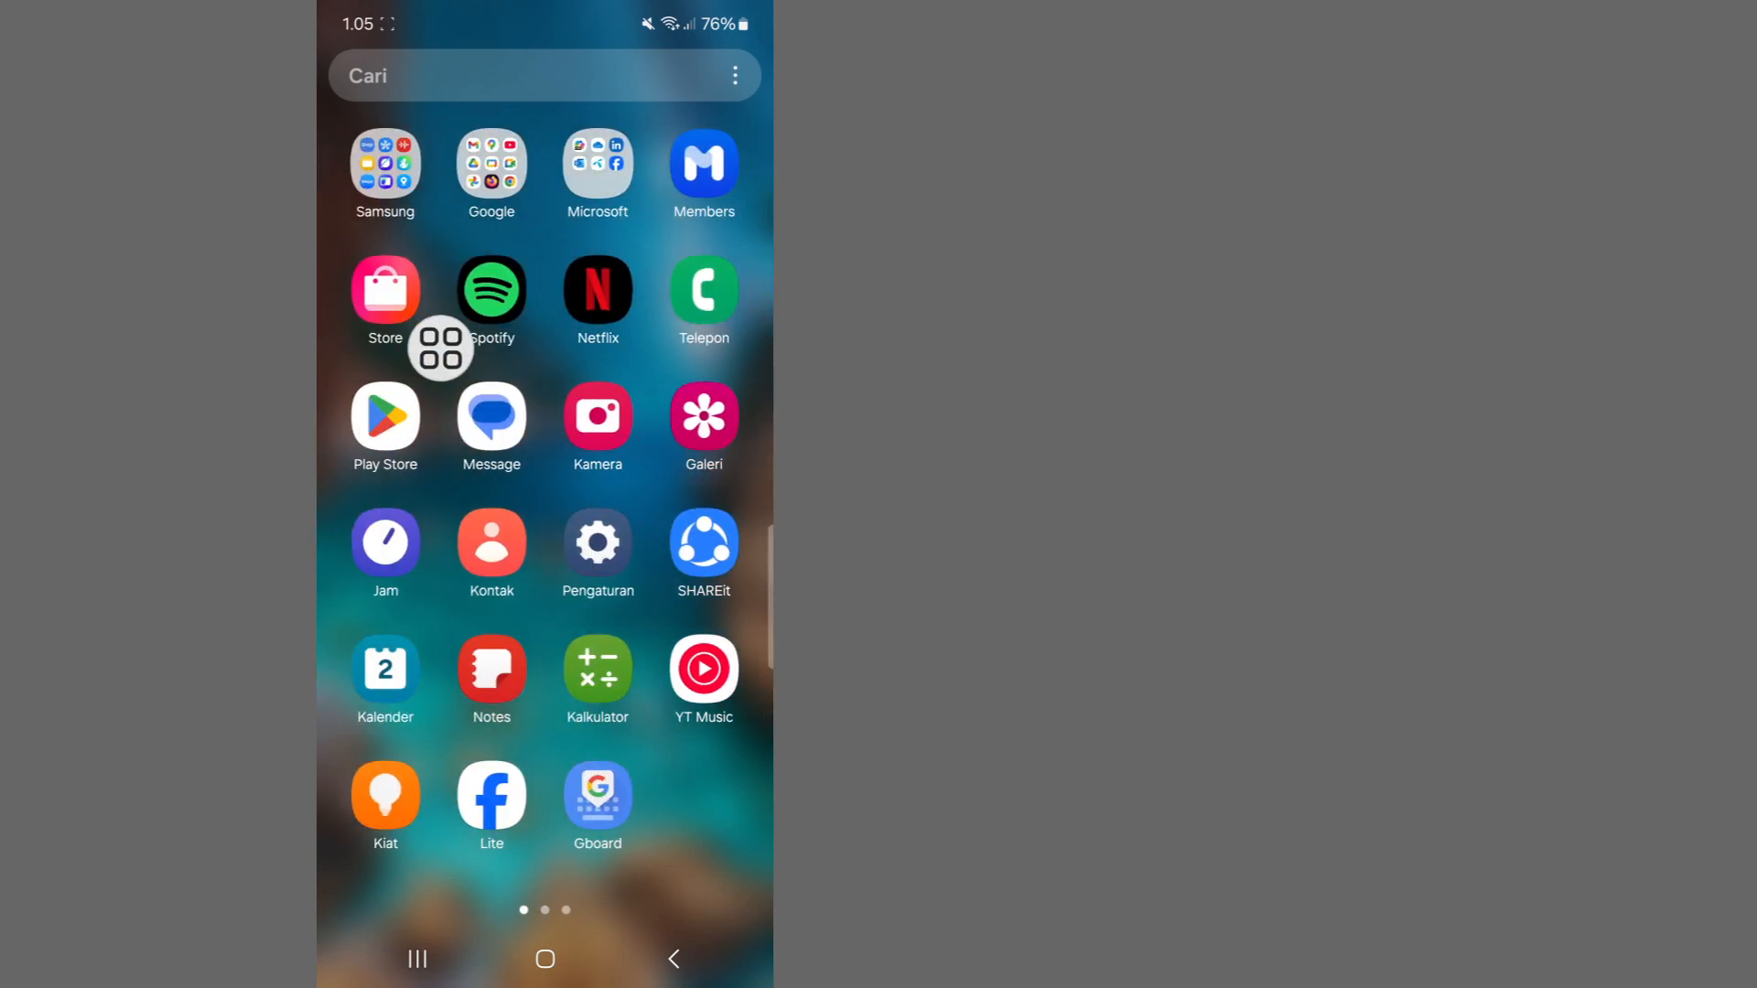
Update the ChatGPT app from the Google Play Store
click(385, 417)
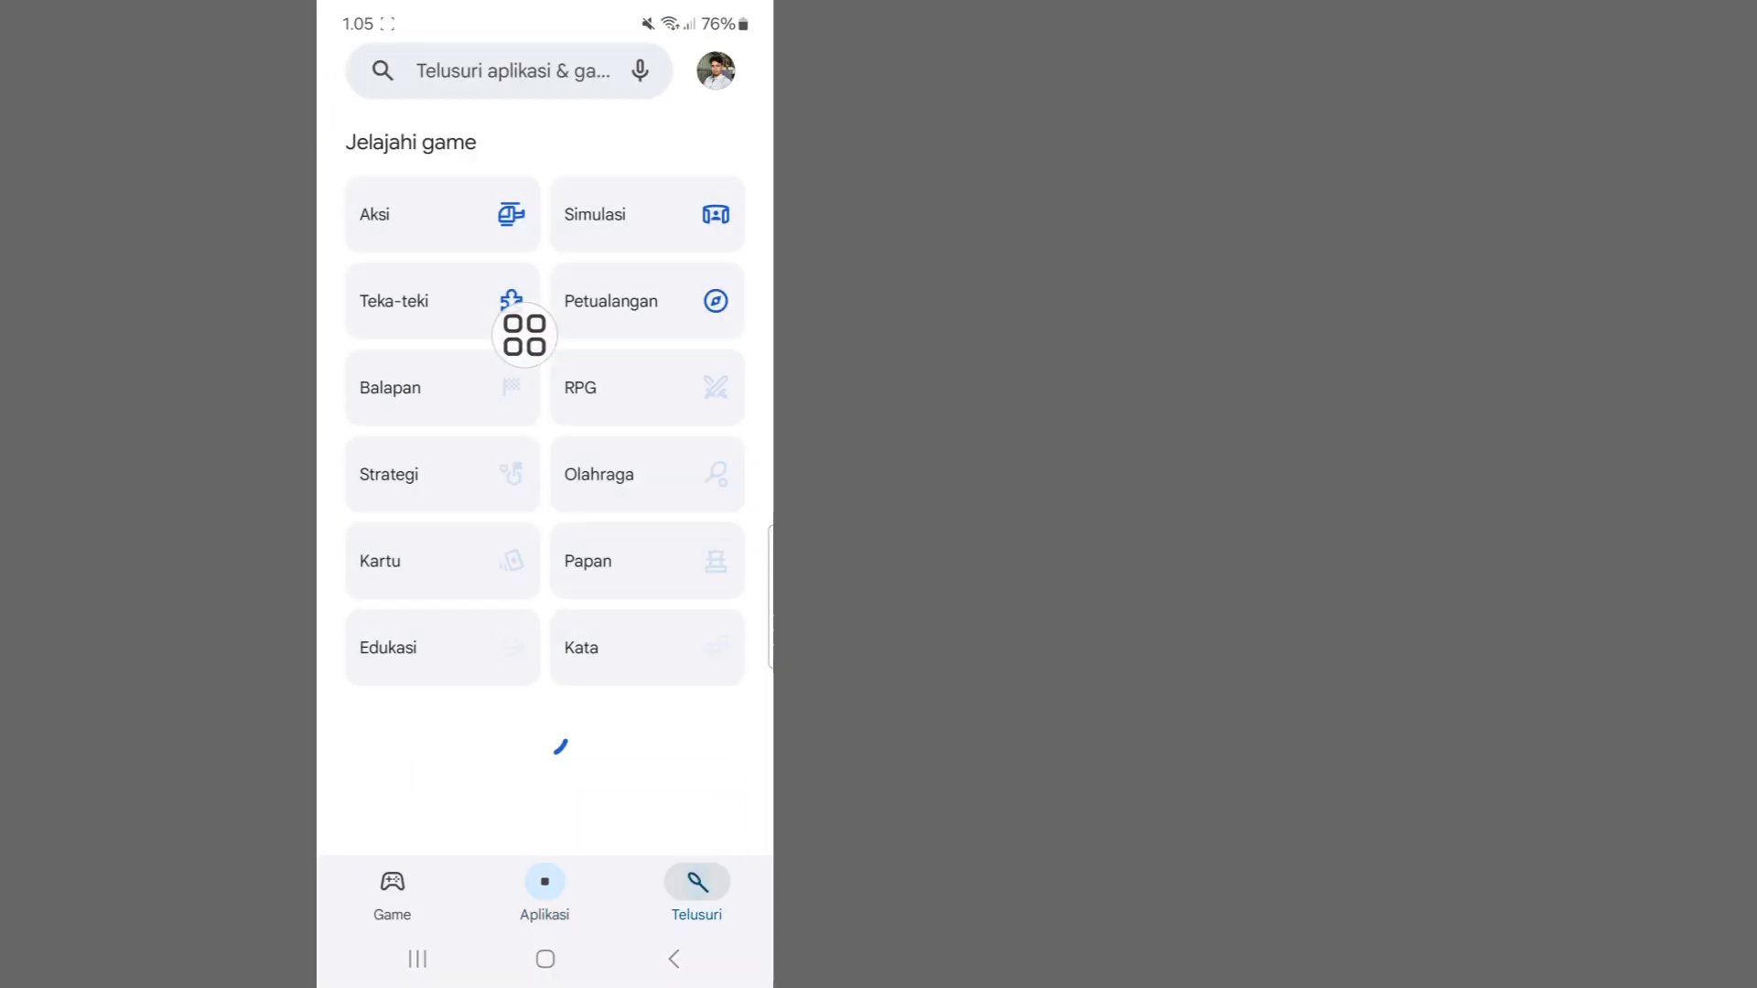
click(510, 70)
text(chatgpt)
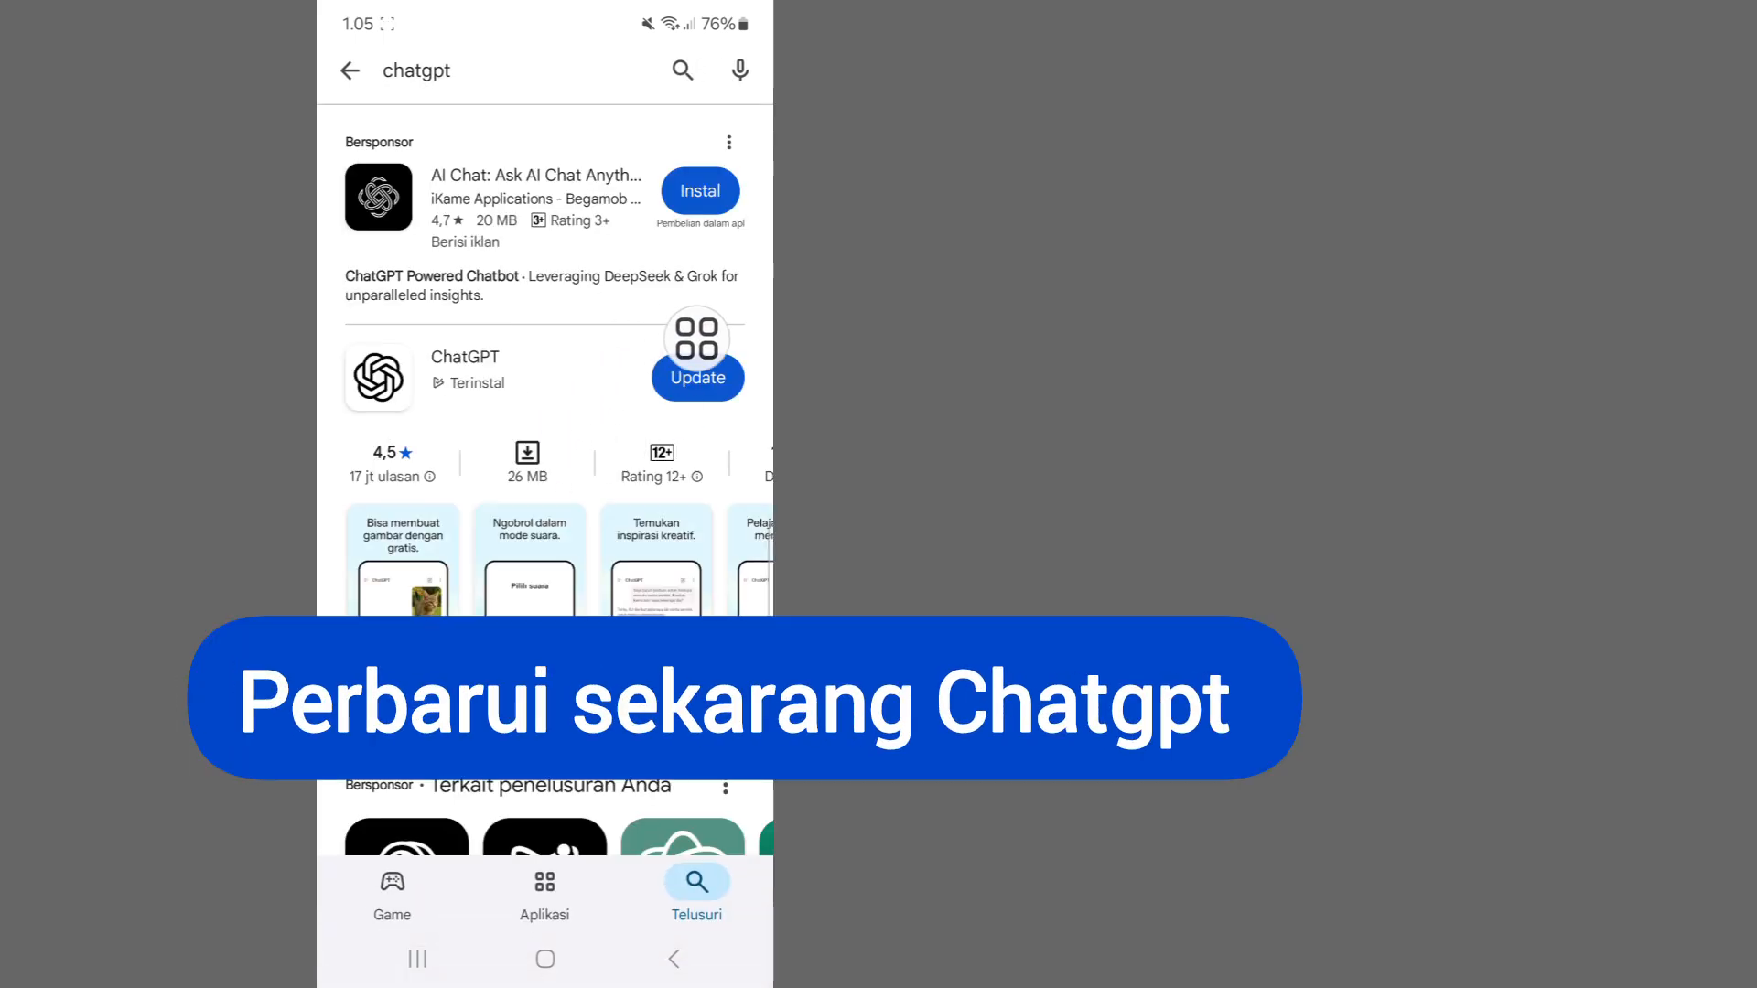
click(465, 376)
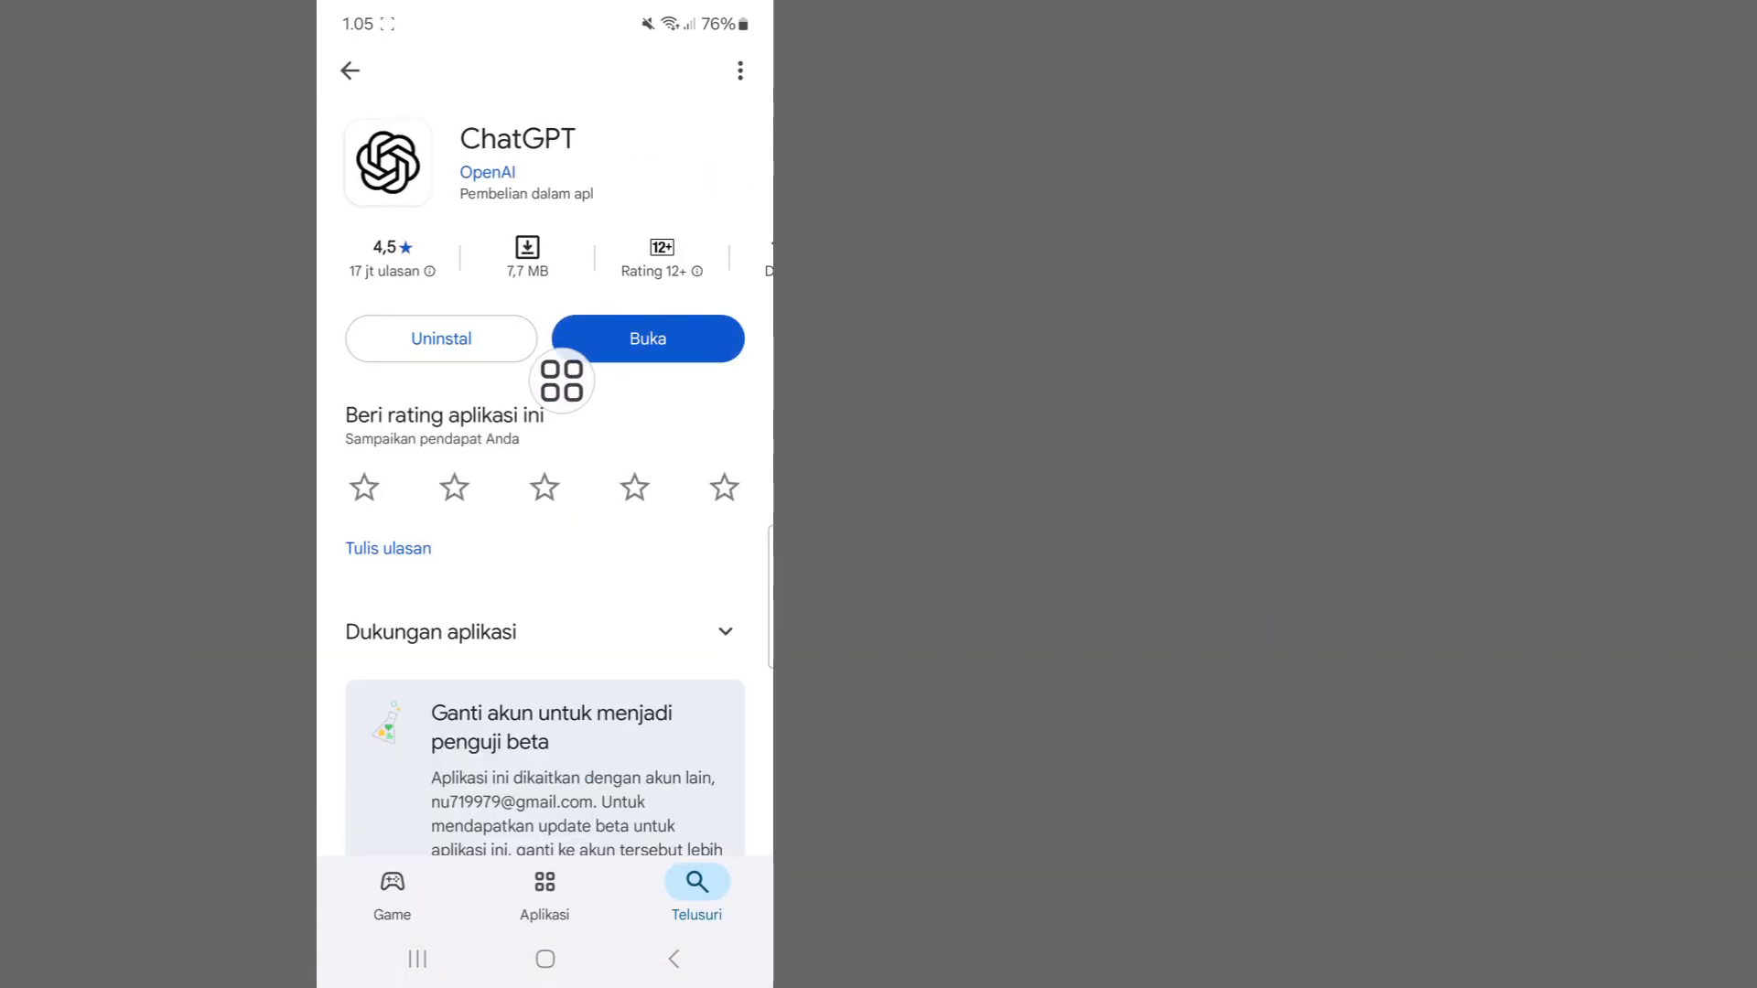
Launch the updated ChatGPT and send the test message 'Hshhd'
click(646, 339)
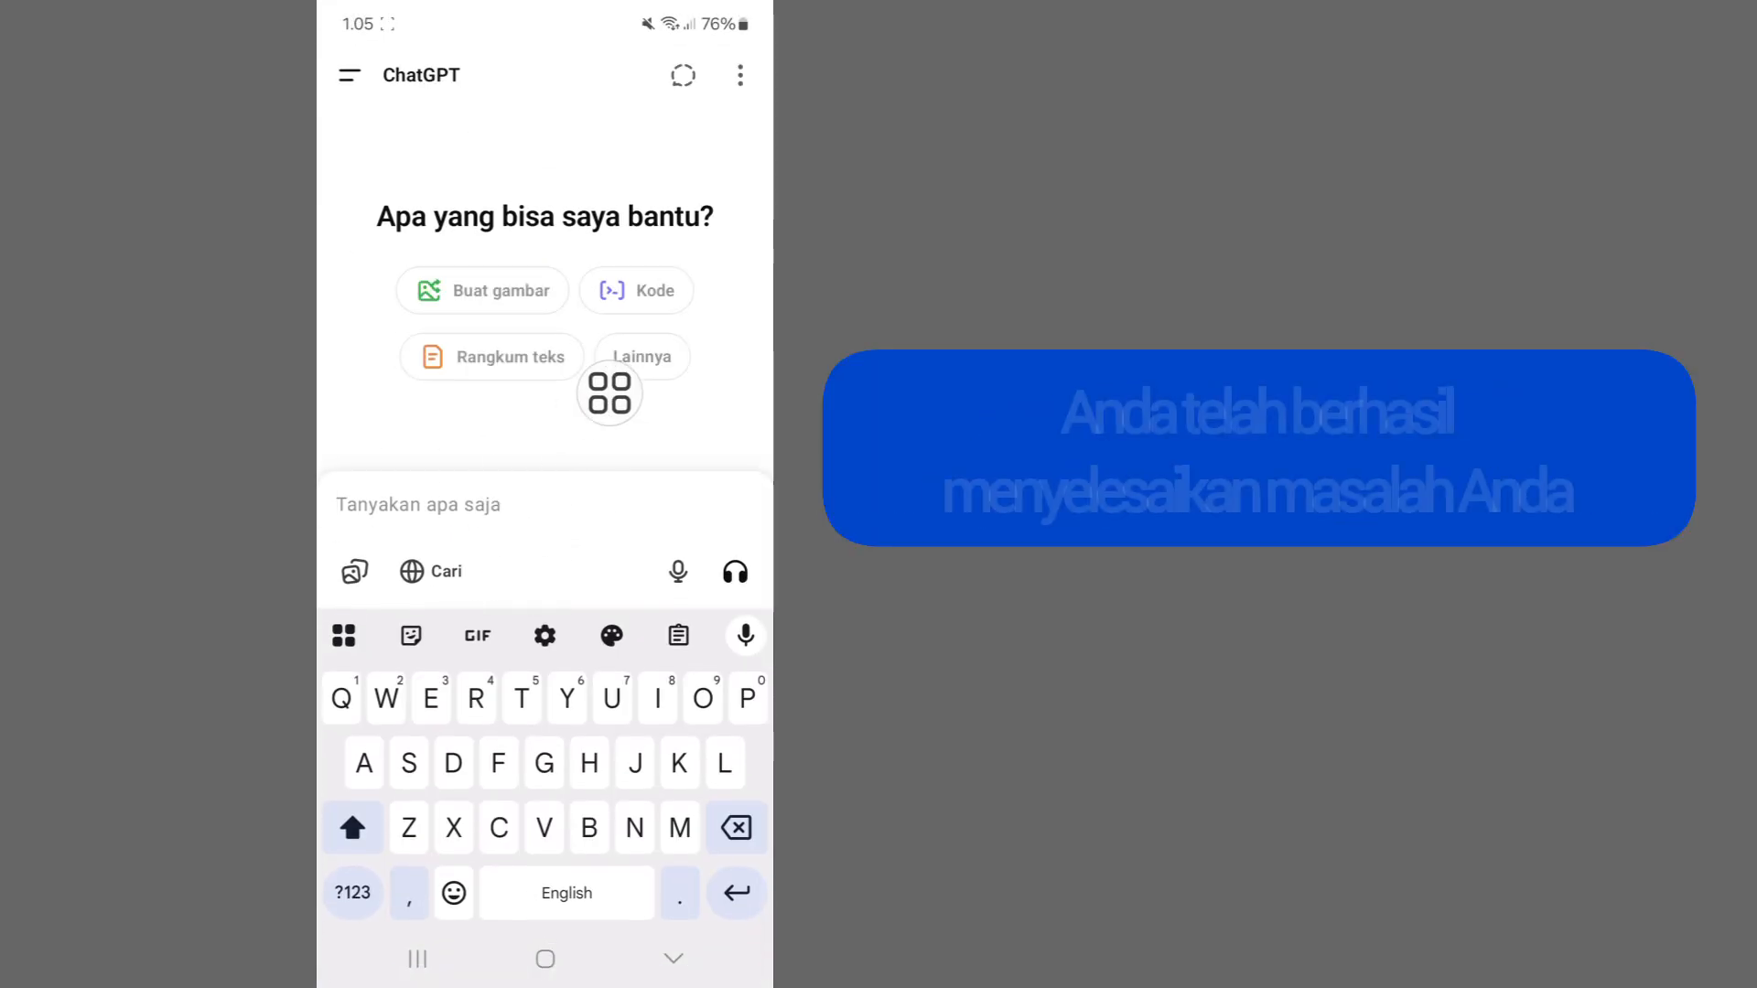
text(Hshhd)
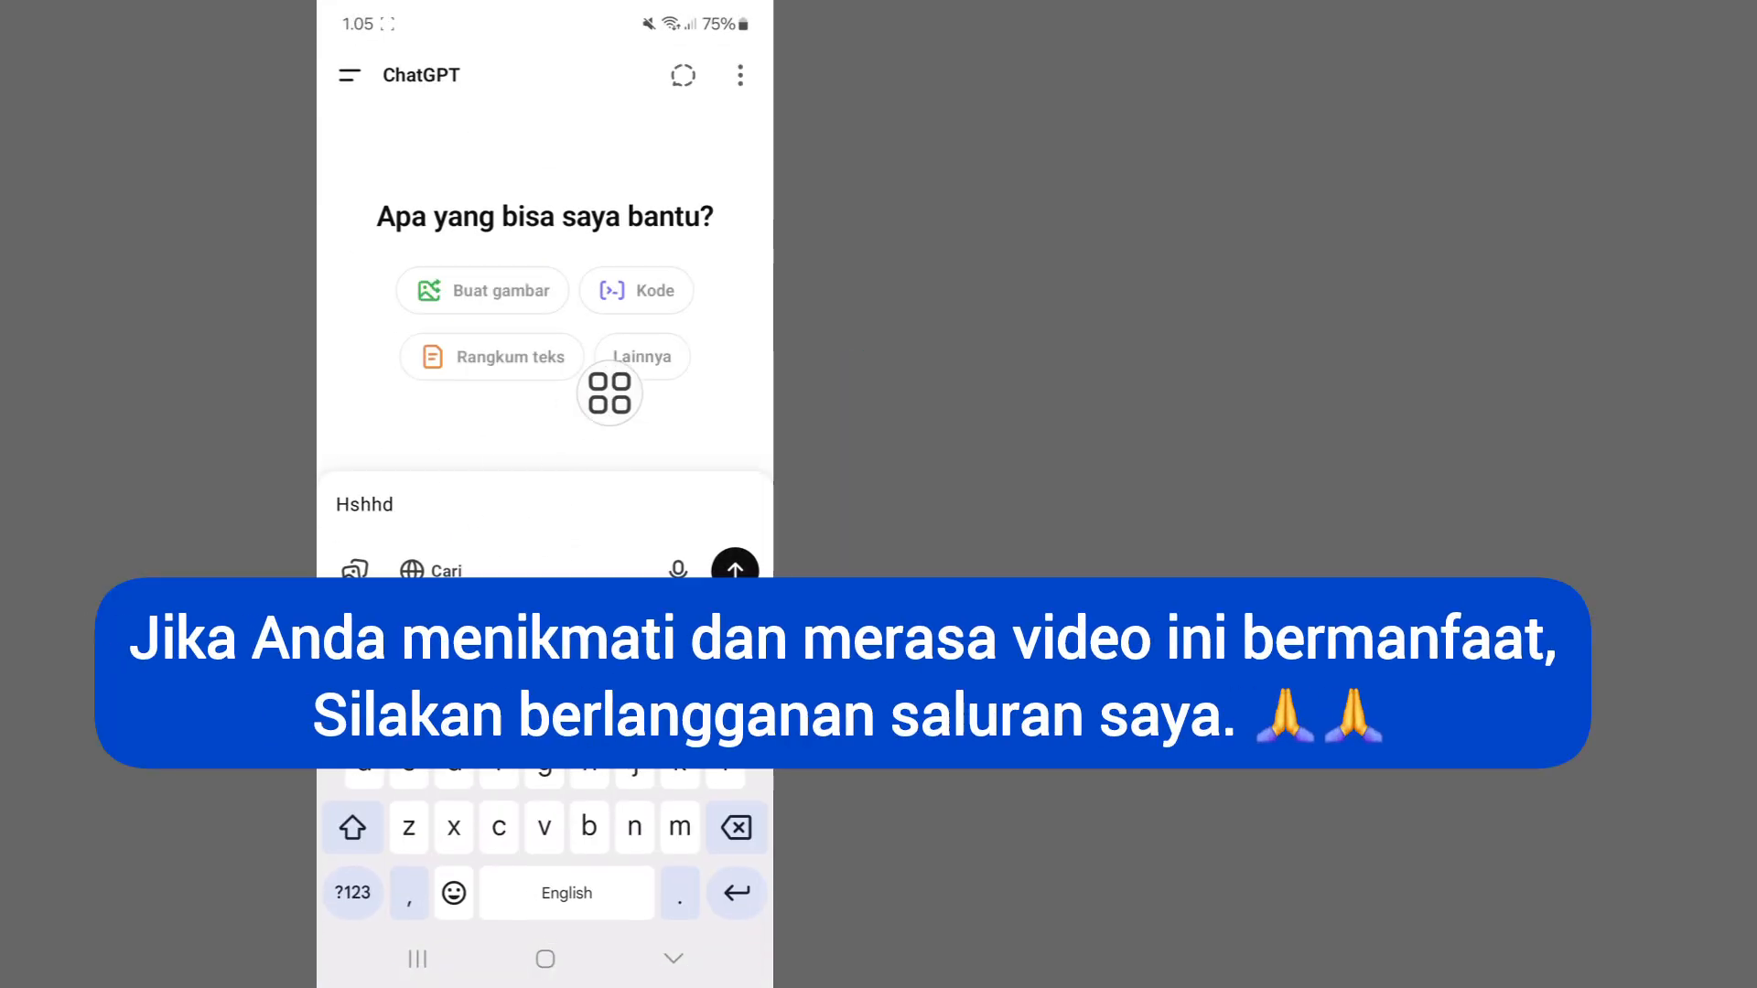
click(734, 567)
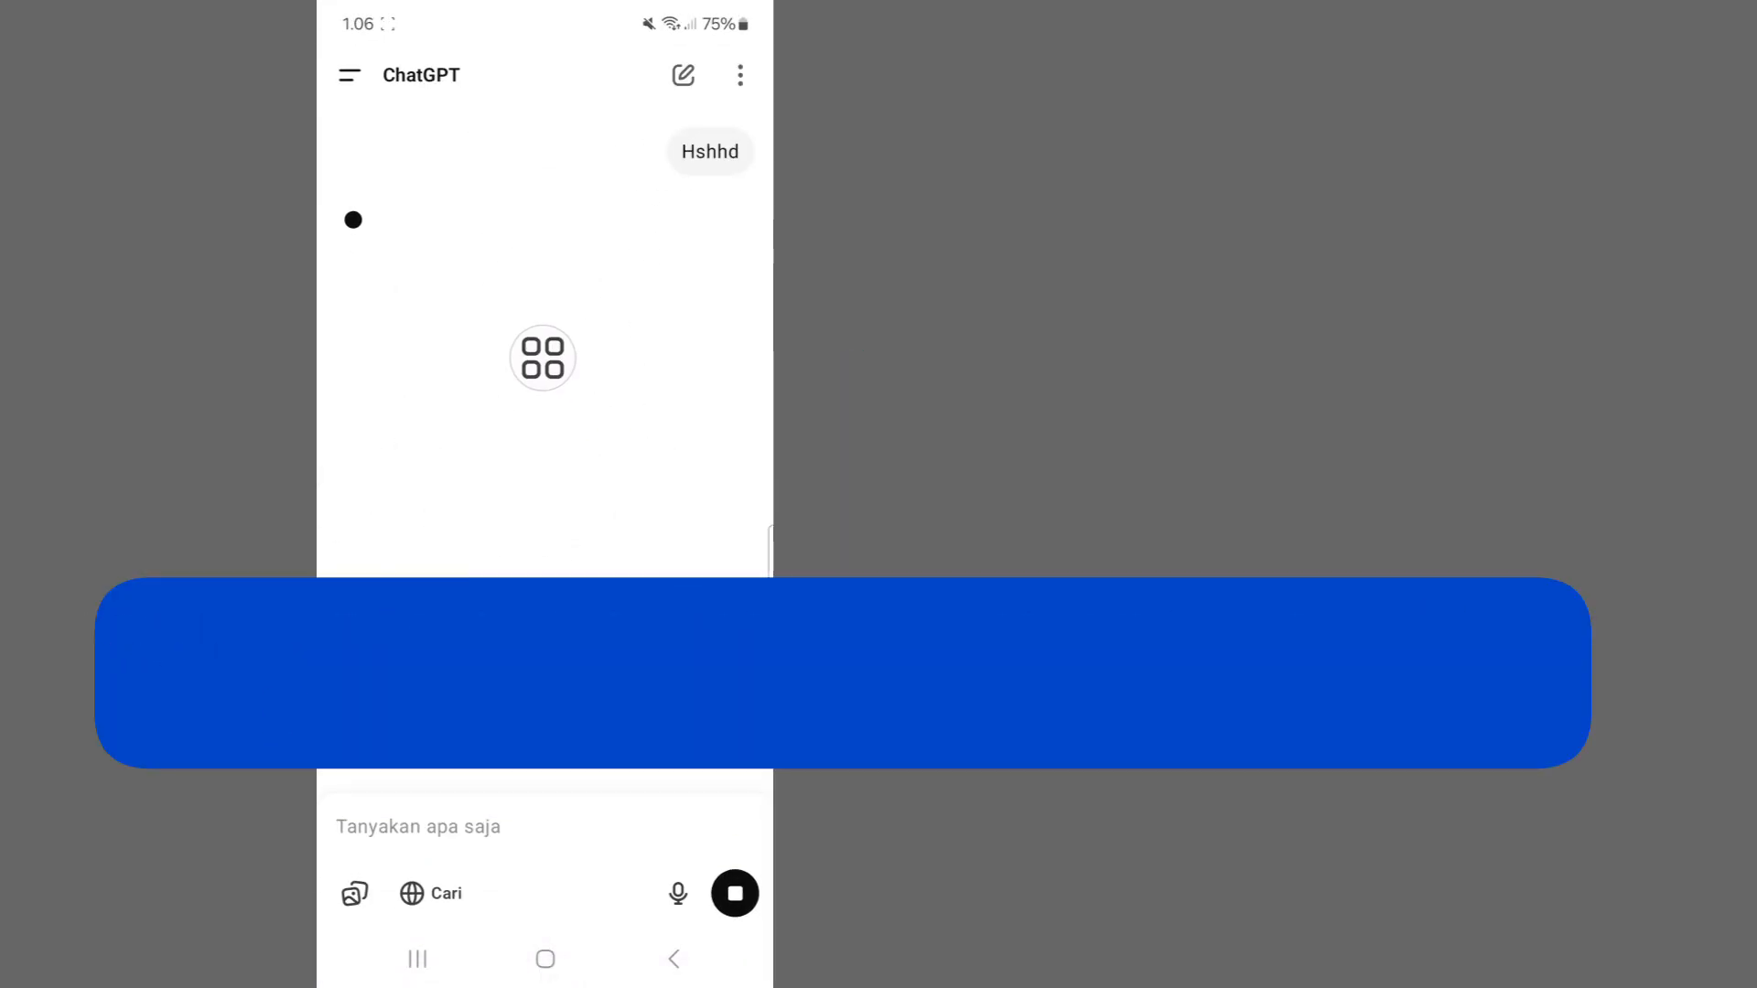